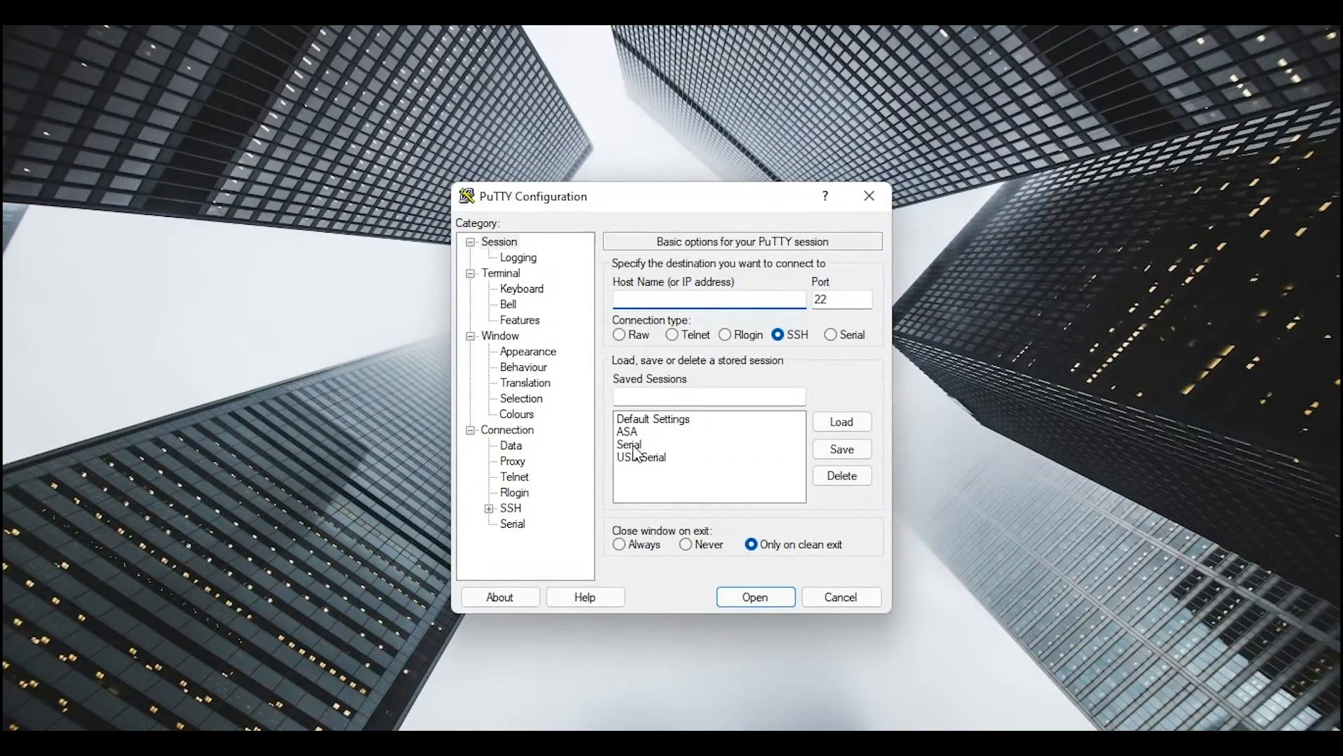
# Open the saved Serial session on COM5 and maximize the terminal window
pyautogui.click(753, 596)
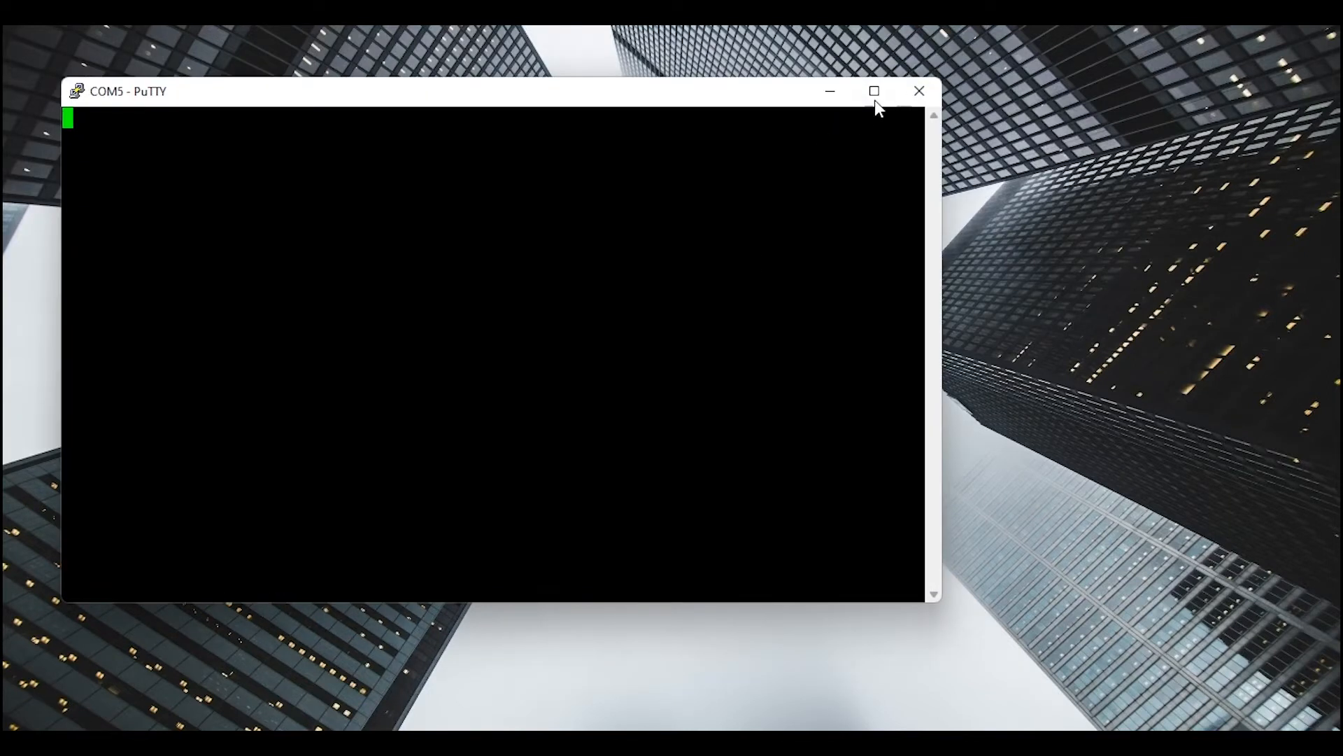
pyautogui.click(874, 91)
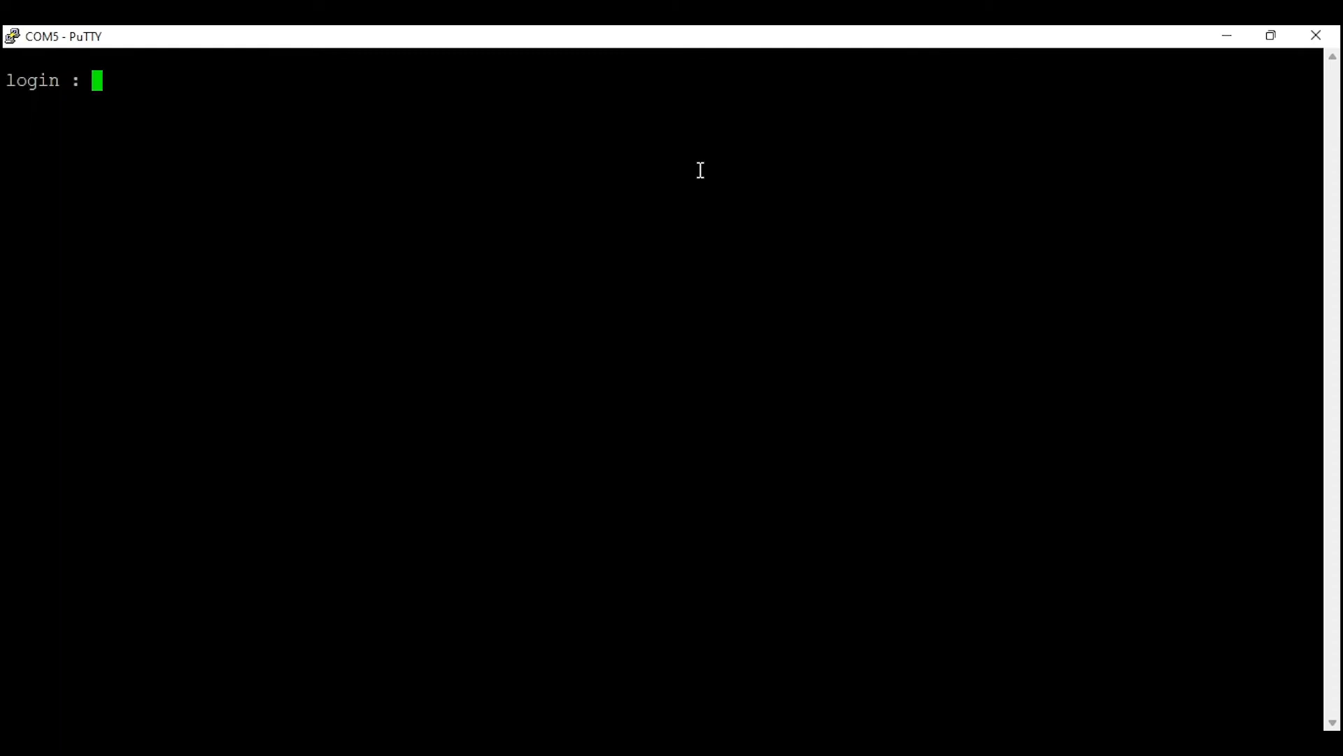
# Log in as admin and run show system, show vlan and show ip interface
pyautogui.write('admin')
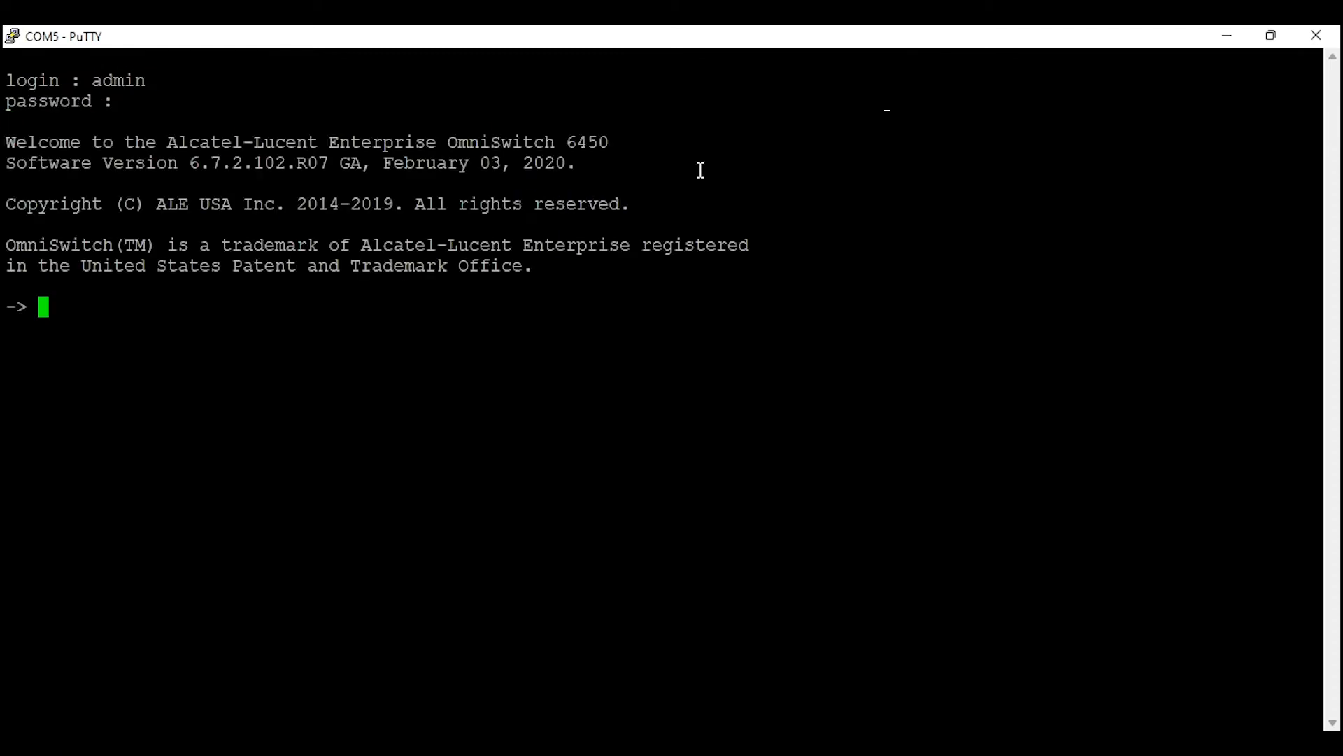
pyautogui.write('show system')
pyautogui.write('show vlan')
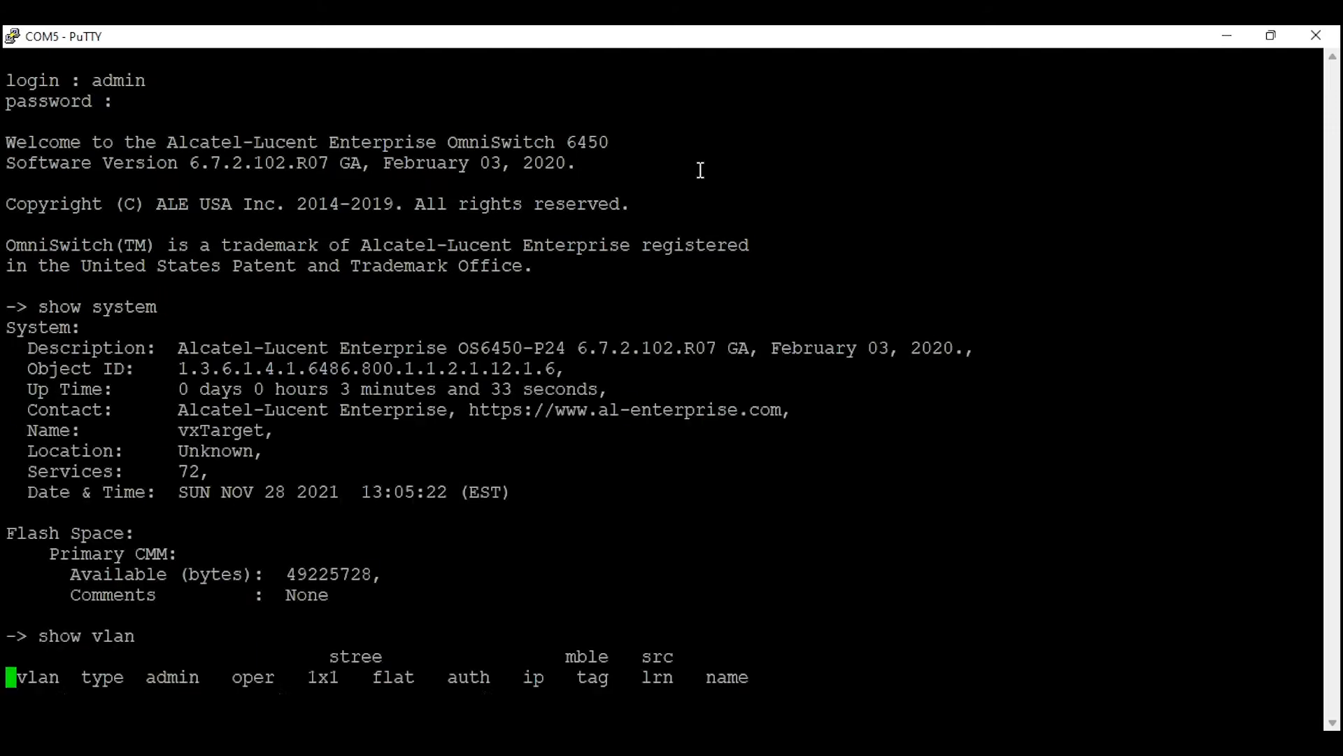
pyautogui.write('show ip interface')
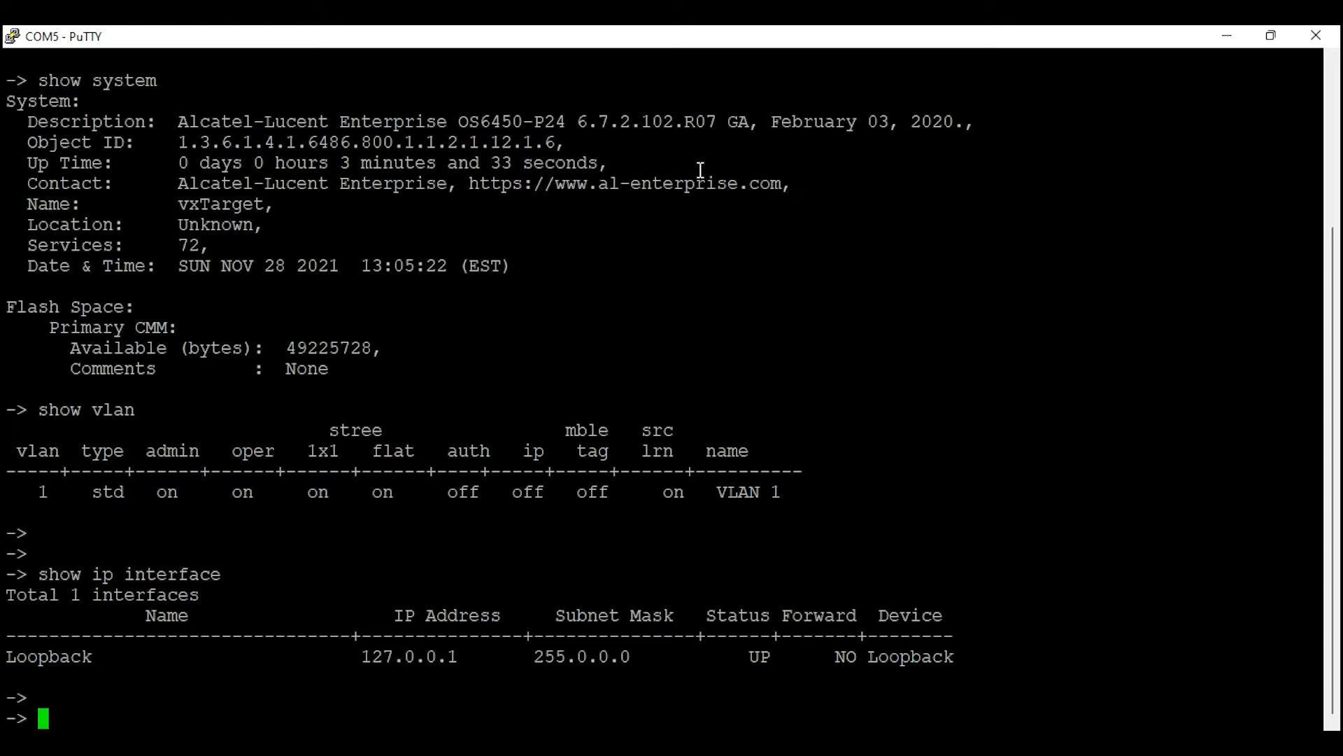
# Configure ip interface temp address 192.168.1.100 mask 255.255.255.0 on VLAN 1
pyautogui.write('ip interface dhcp-client t')
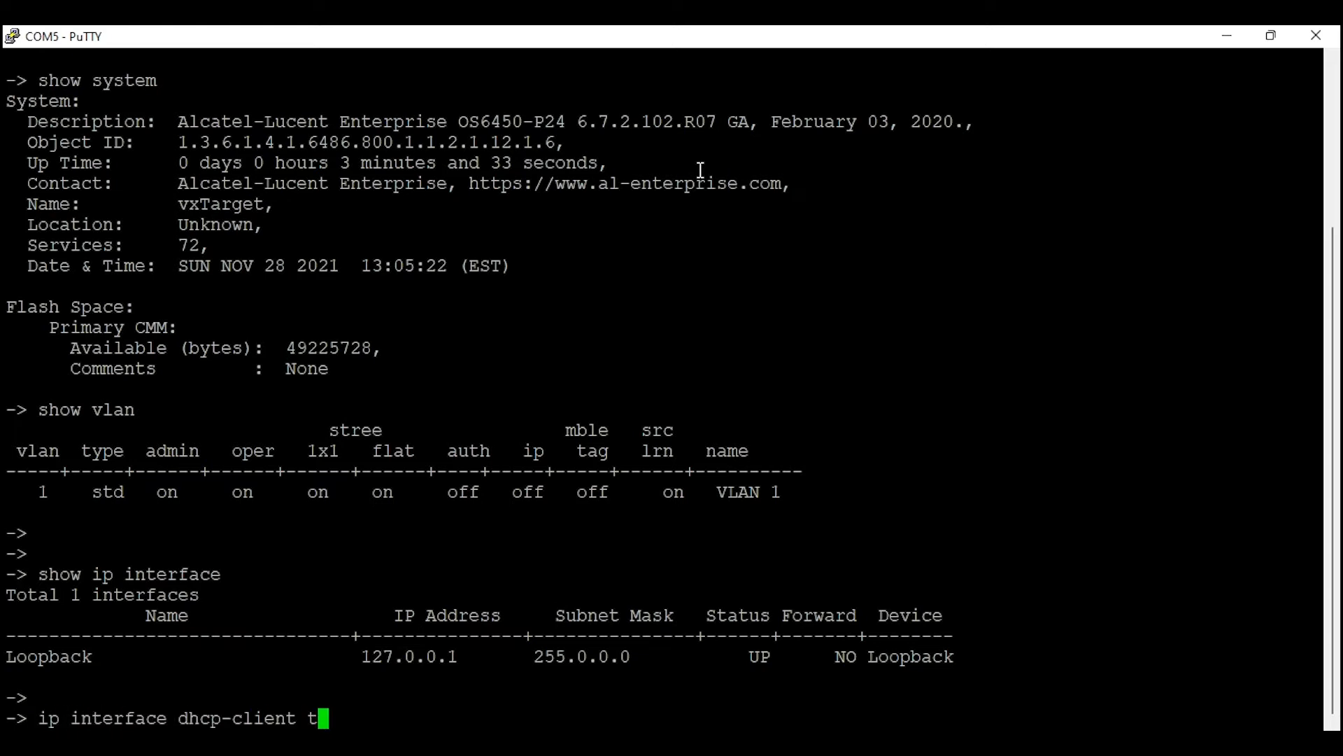
pyautogui.write('temp')
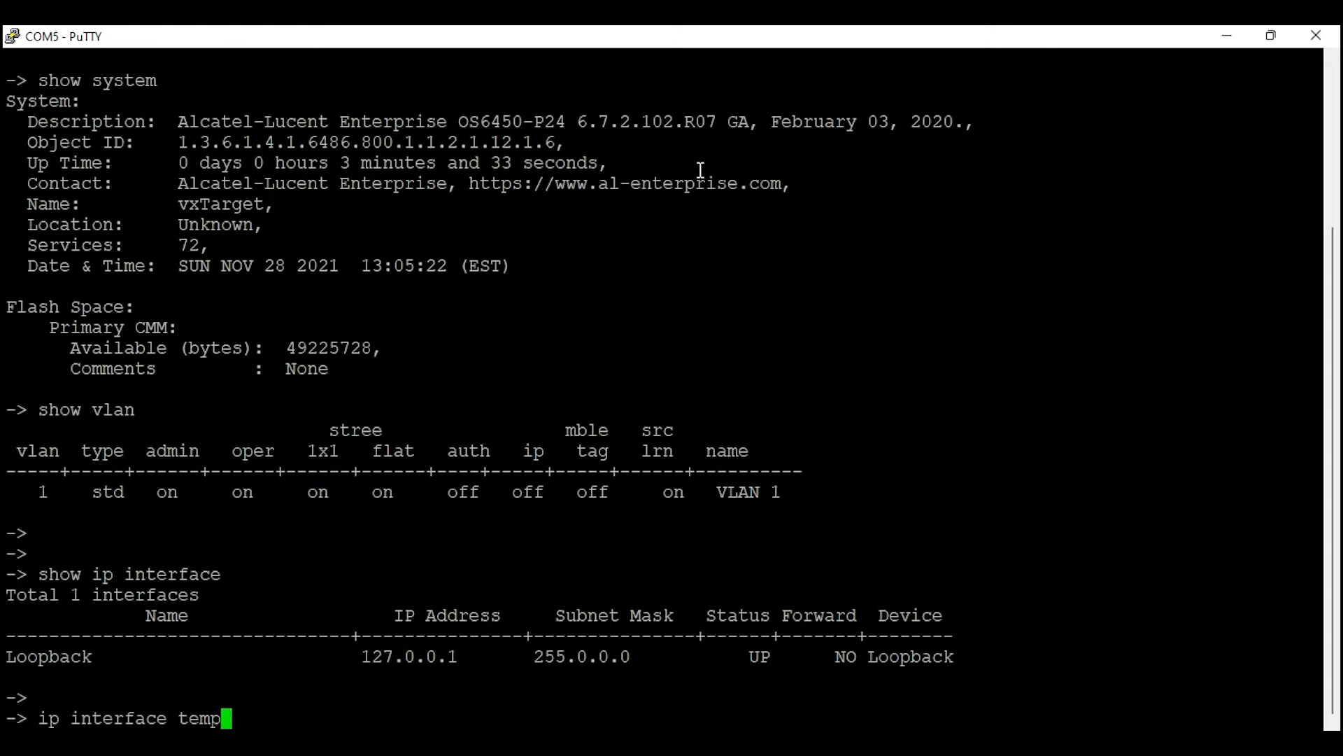
pyautogui.write('address')
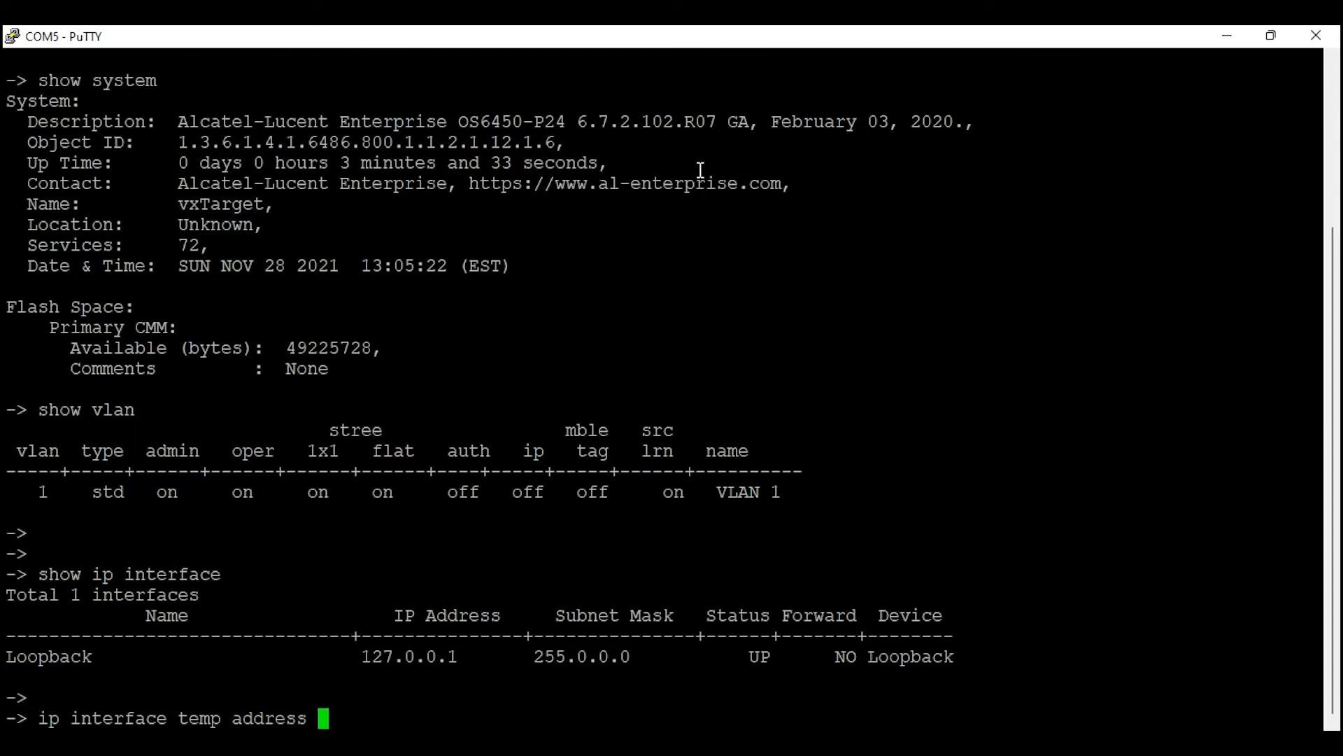
pyautogui.write('192.168.1.10')
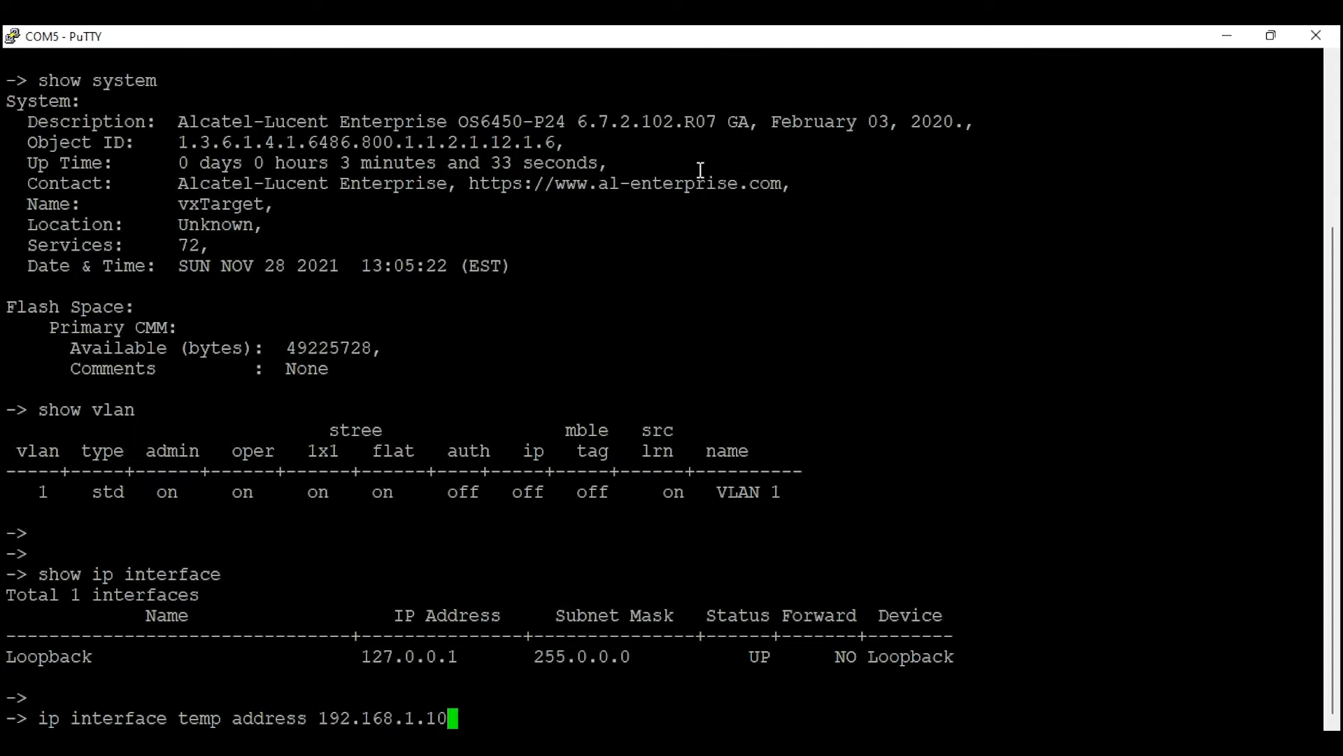
pyautogui.write('0')
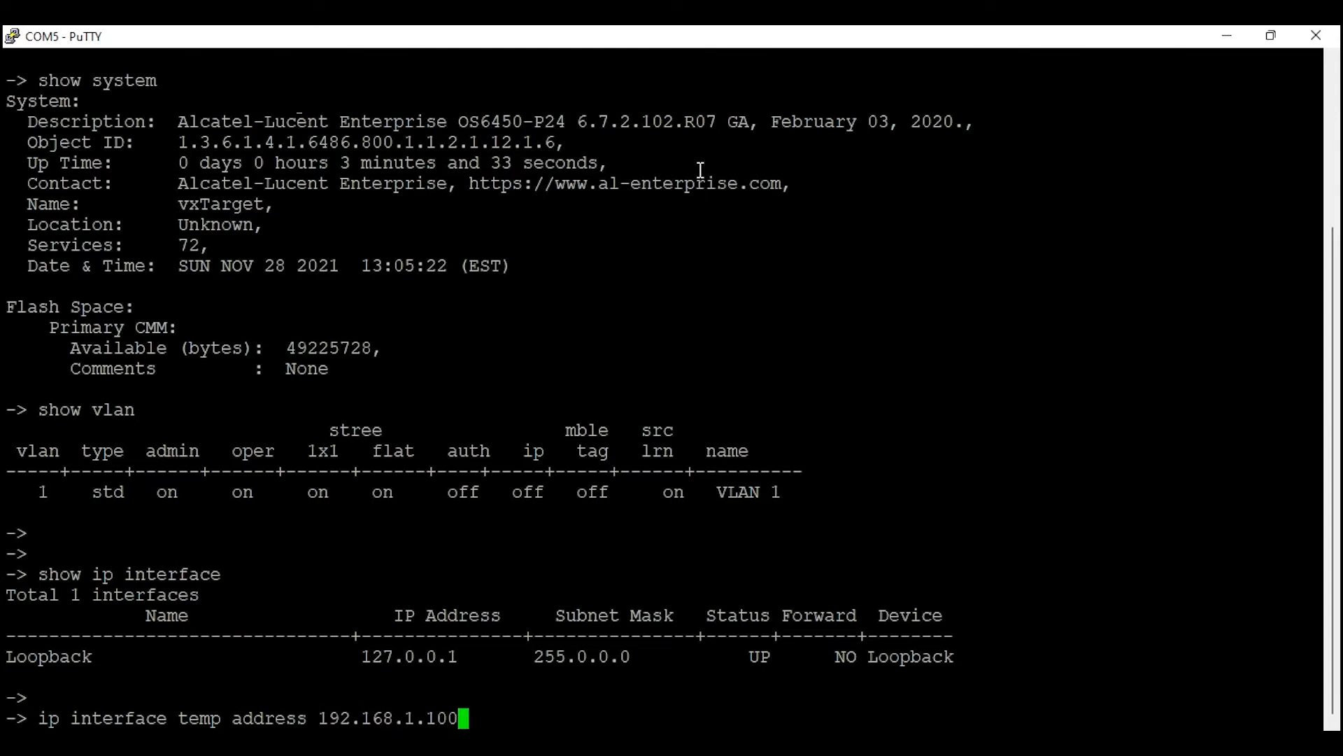
pyautogui.write('mask')
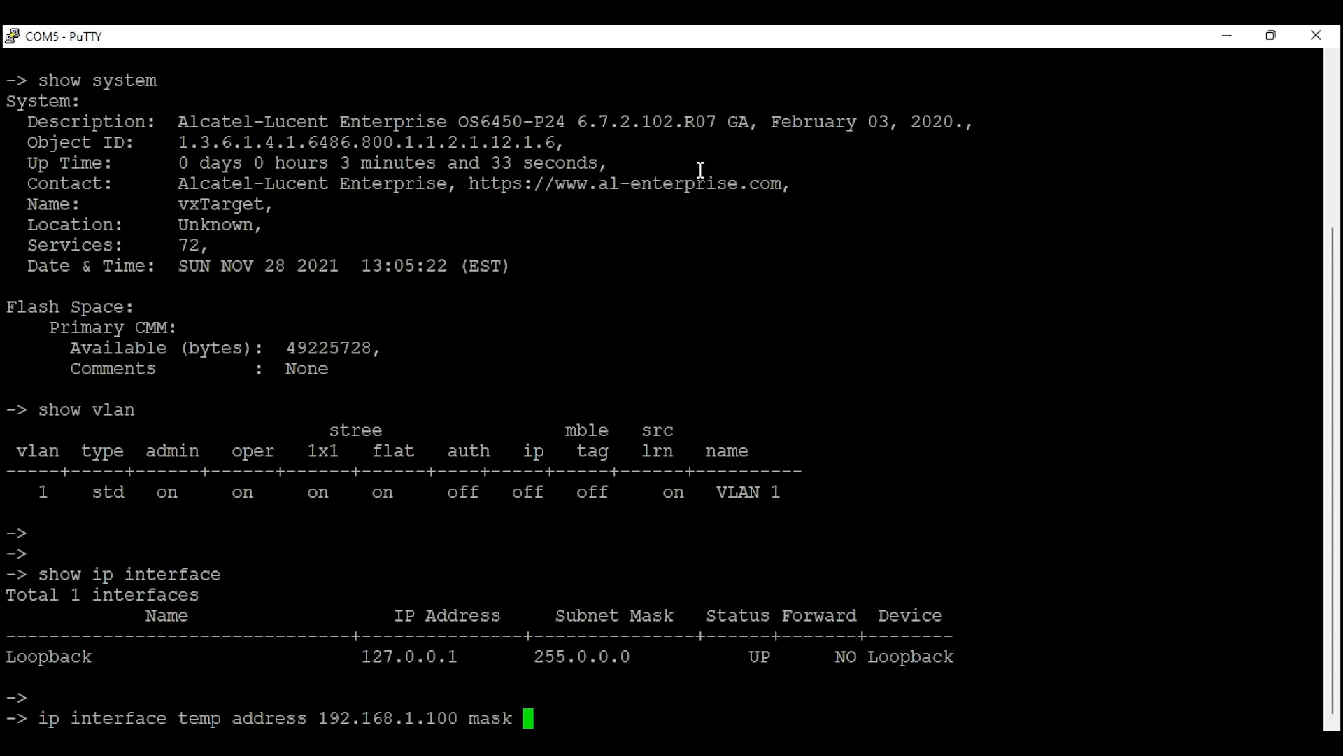
pyautogui.write('255.255.255.0 vlan 1')
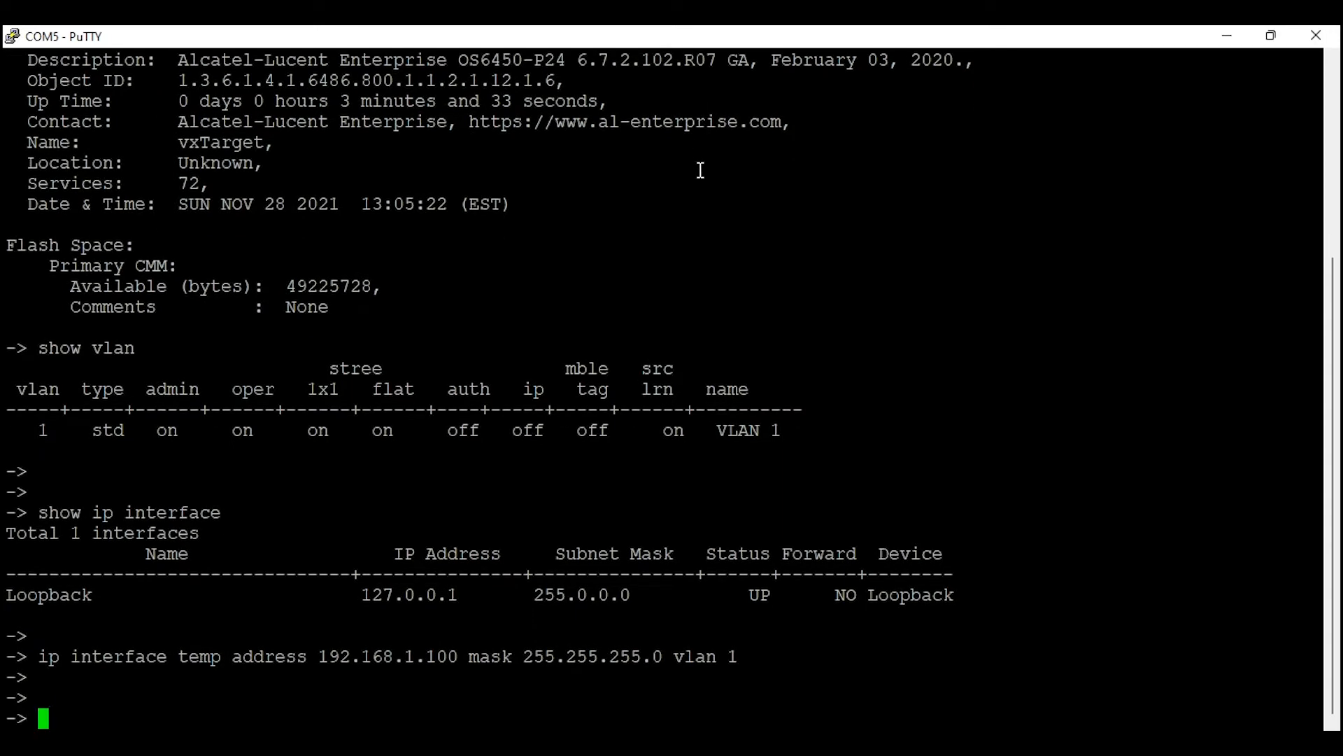
# Review port status with show interfaces status and set aaa authentication default local
pyautogui.write('show interfaces status')
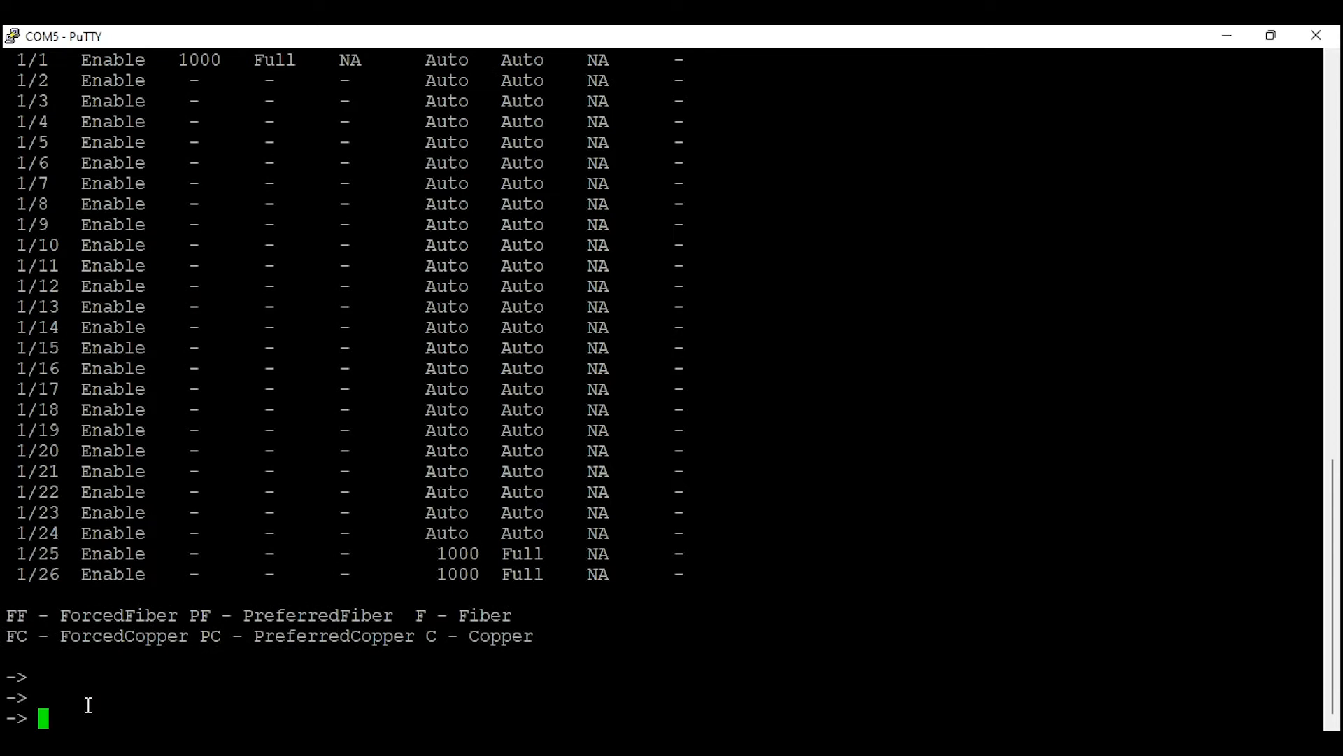
pyautogui.write('aaa a')
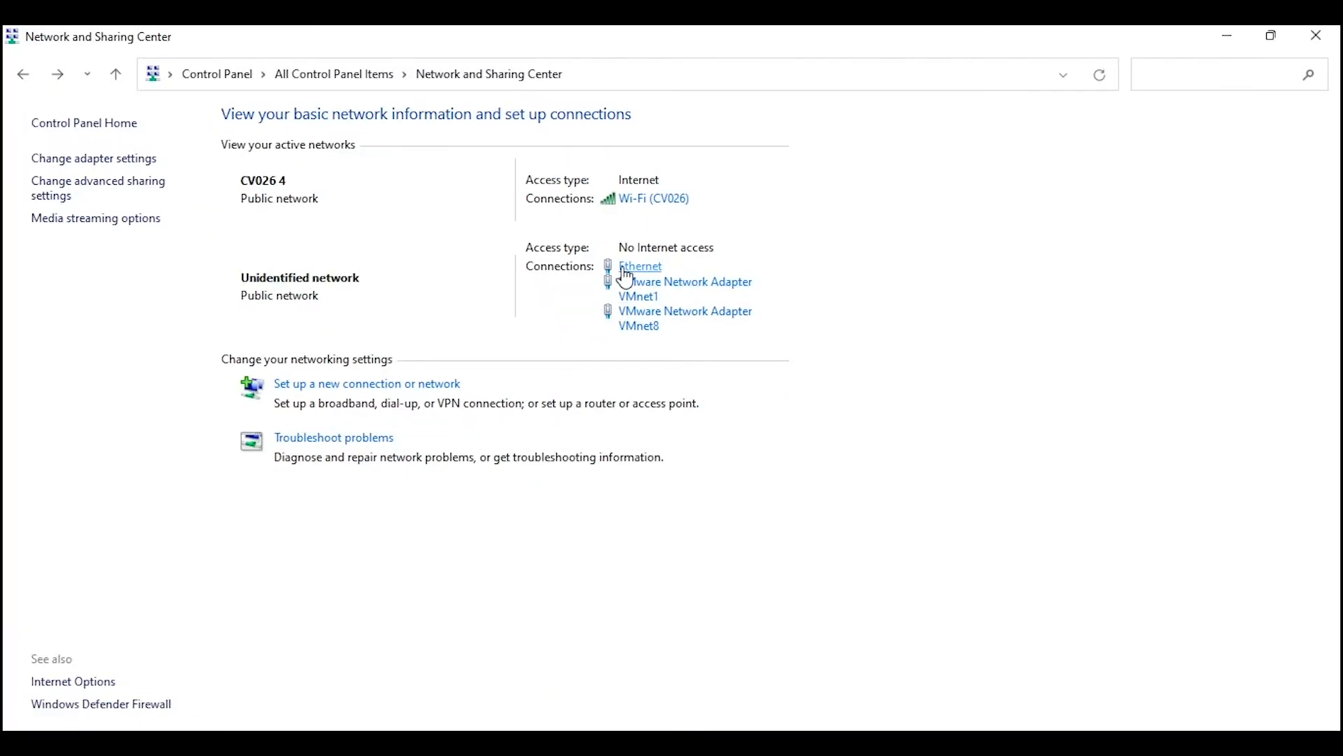
# Set the Ethernet adapter to static IPv4 192.168.1.2, mask 255.255.255.0, DNS 8.8.8.8
pyautogui.click(640, 266)
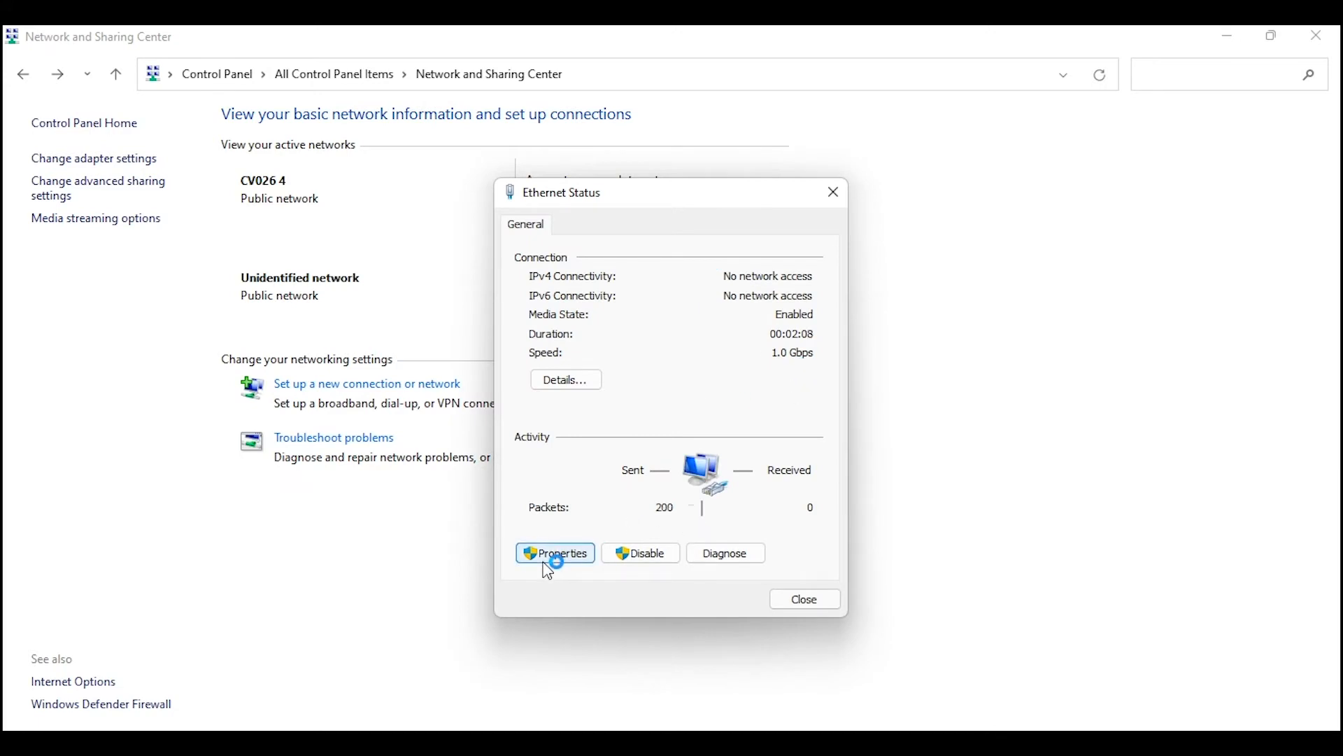
pyautogui.click(556, 553)
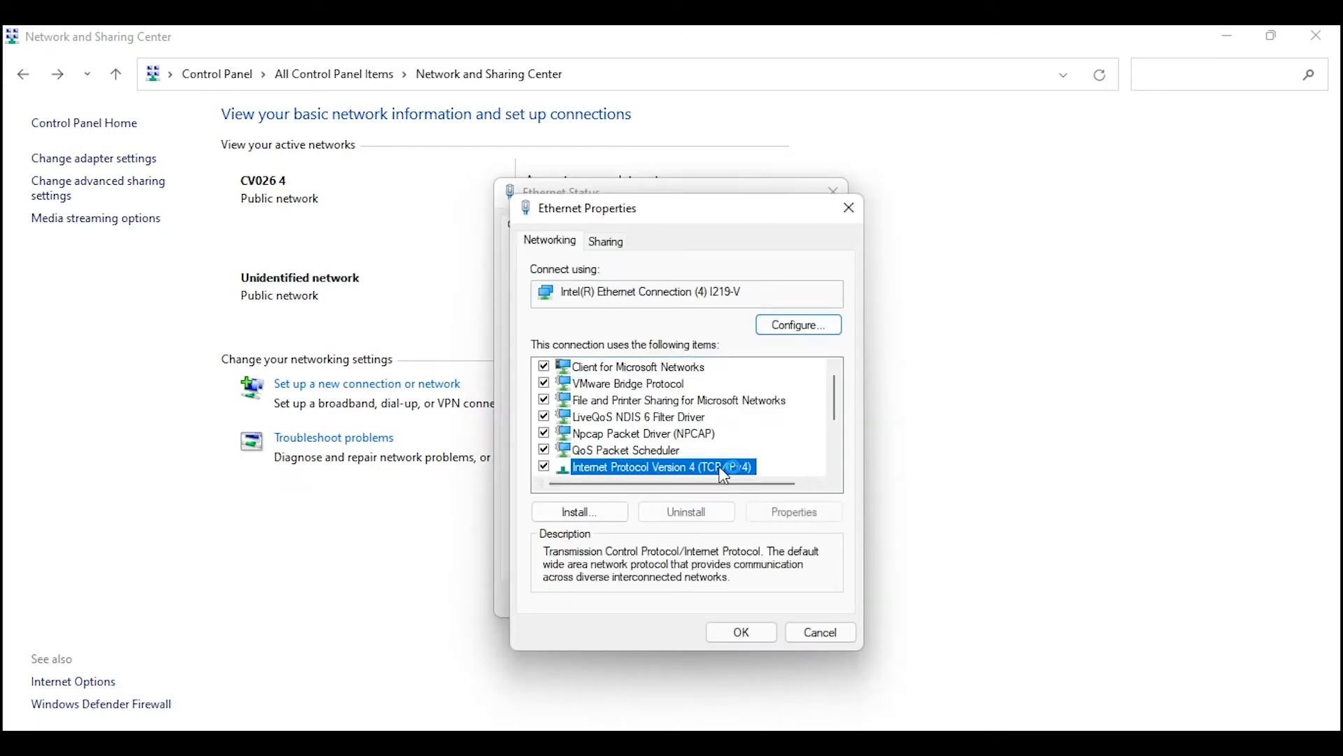
pyautogui.click(792, 512)
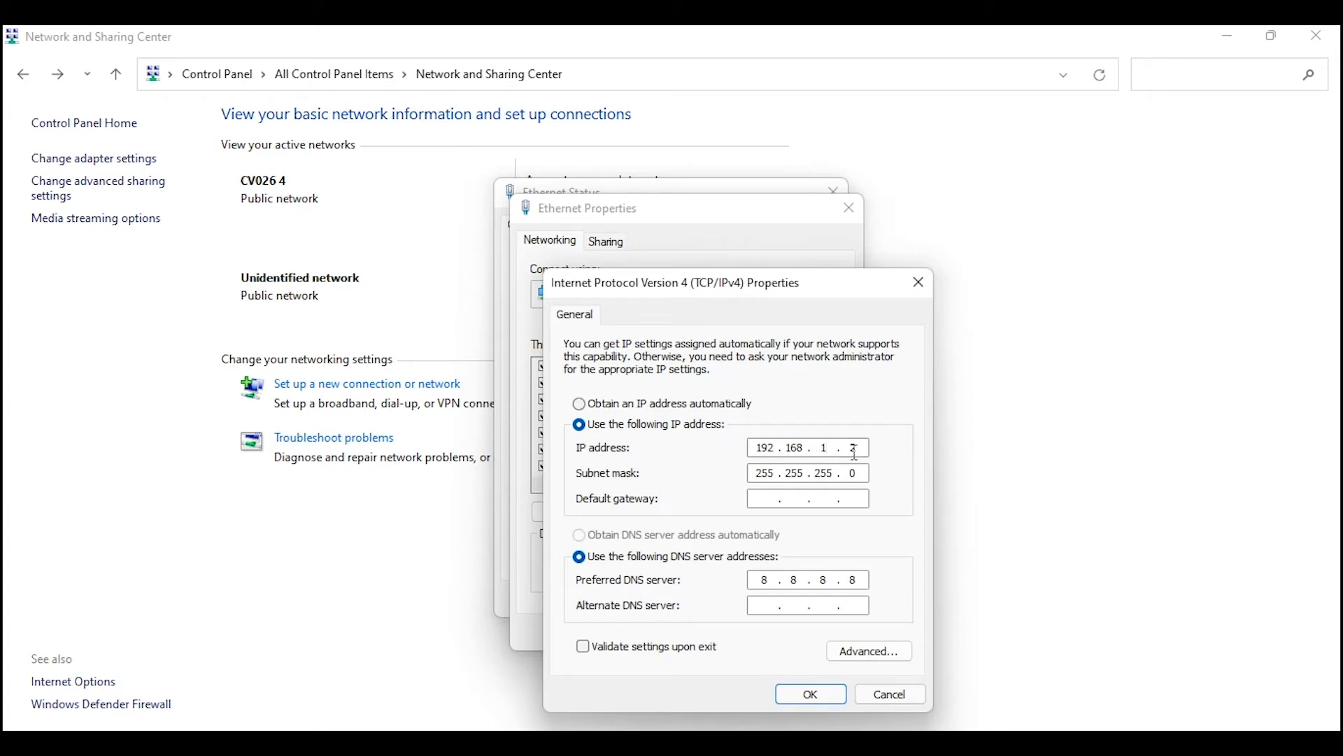
pyautogui.click(809, 693)
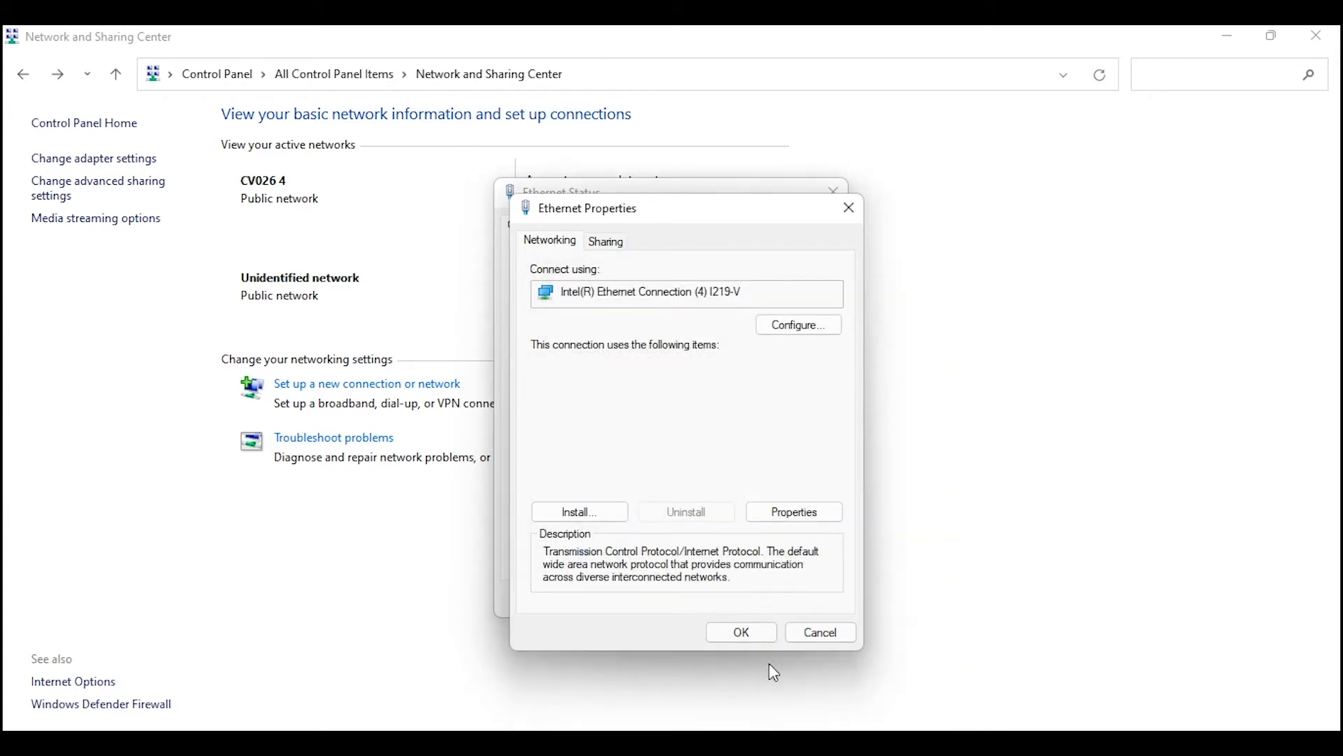
pyautogui.click(739, 631)
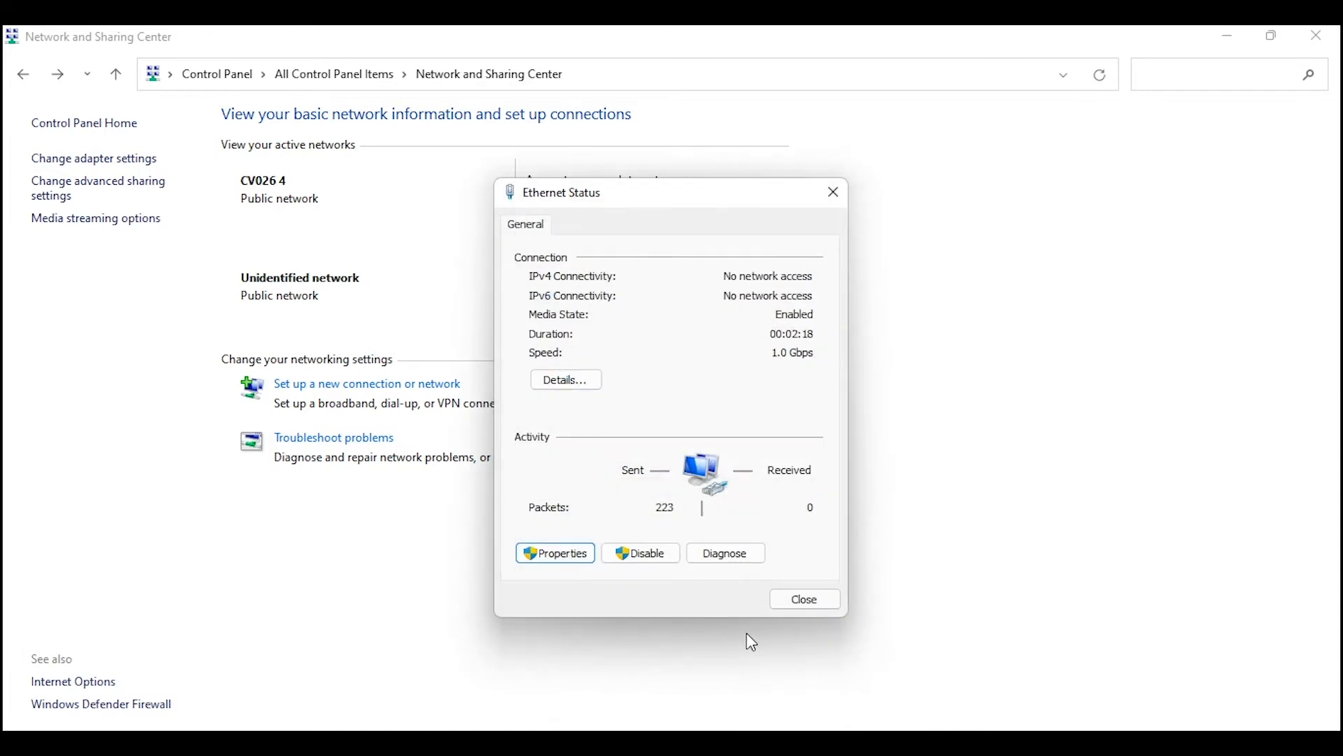
pyautogui.click(804, 597)
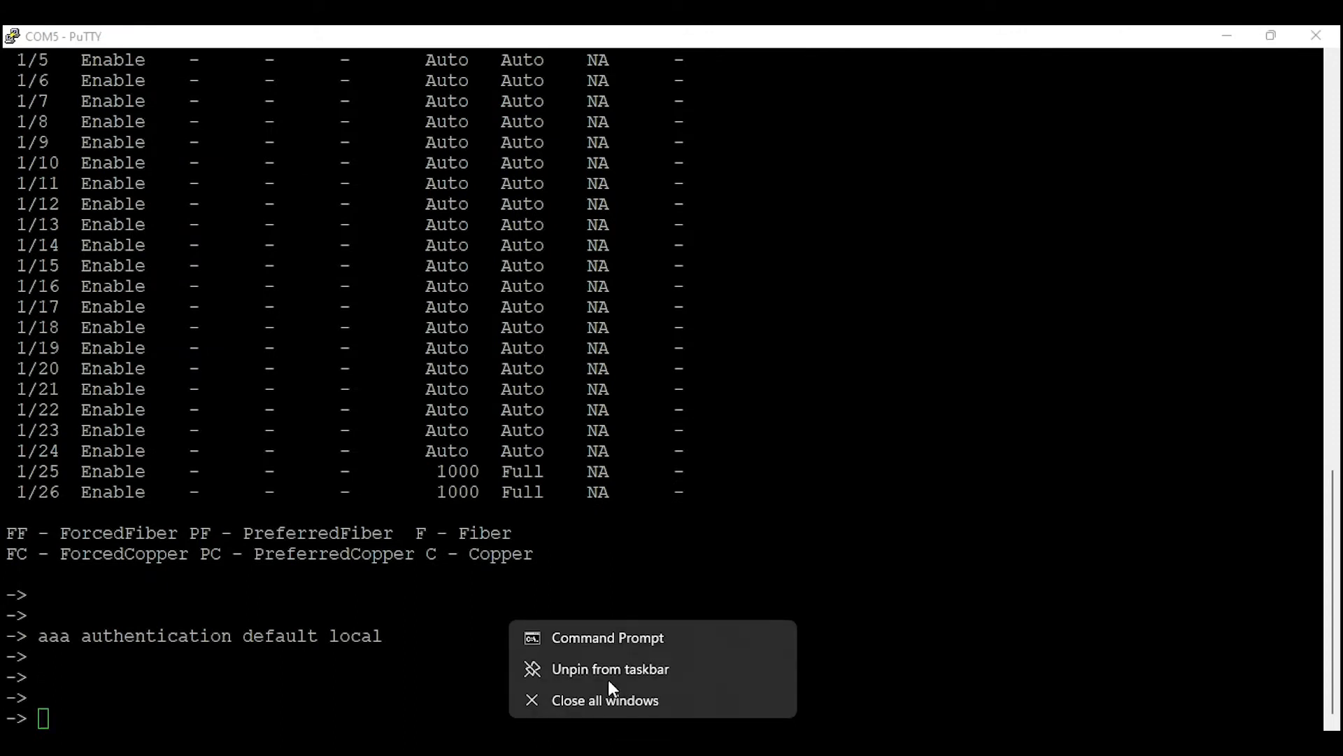
pyautogui.moveTo(596, 653)
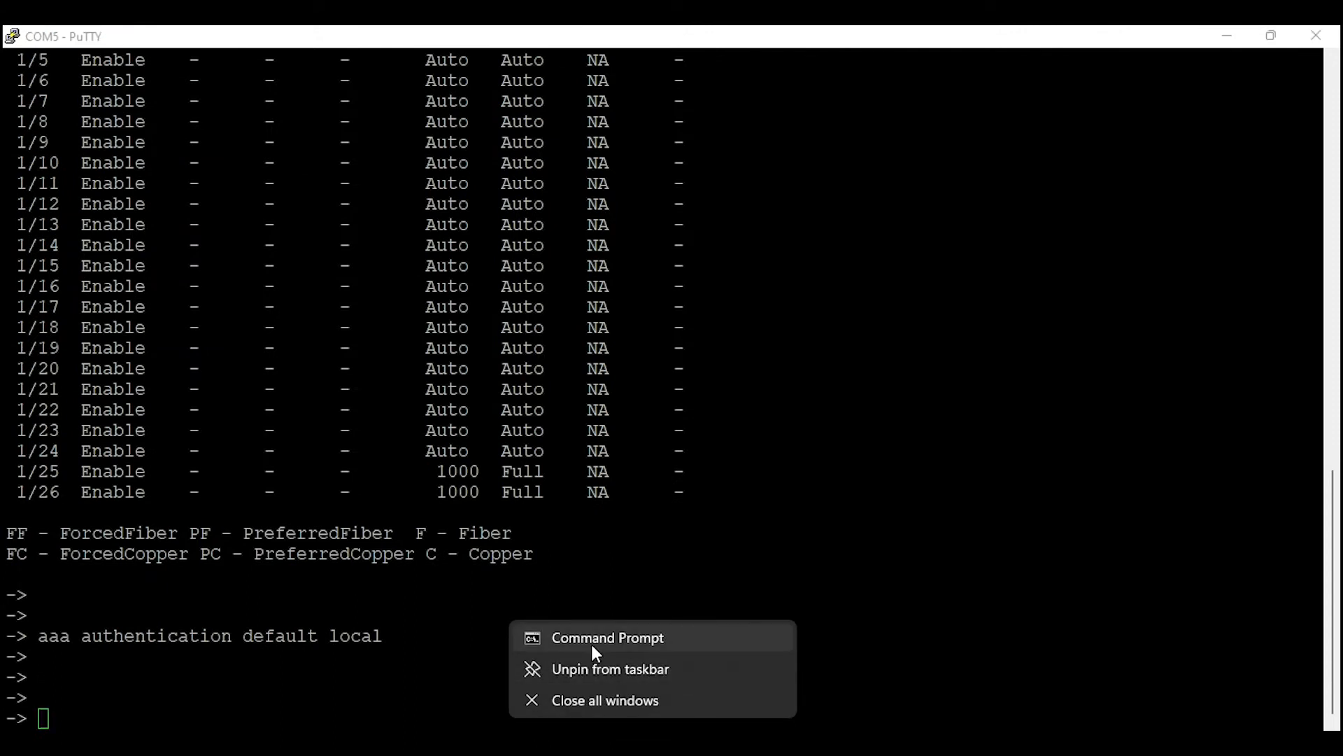
# Ping 192.168.1.100 from a new Command Prompt and confirm replies with 0% loss
pyautogui.click(609, 639)
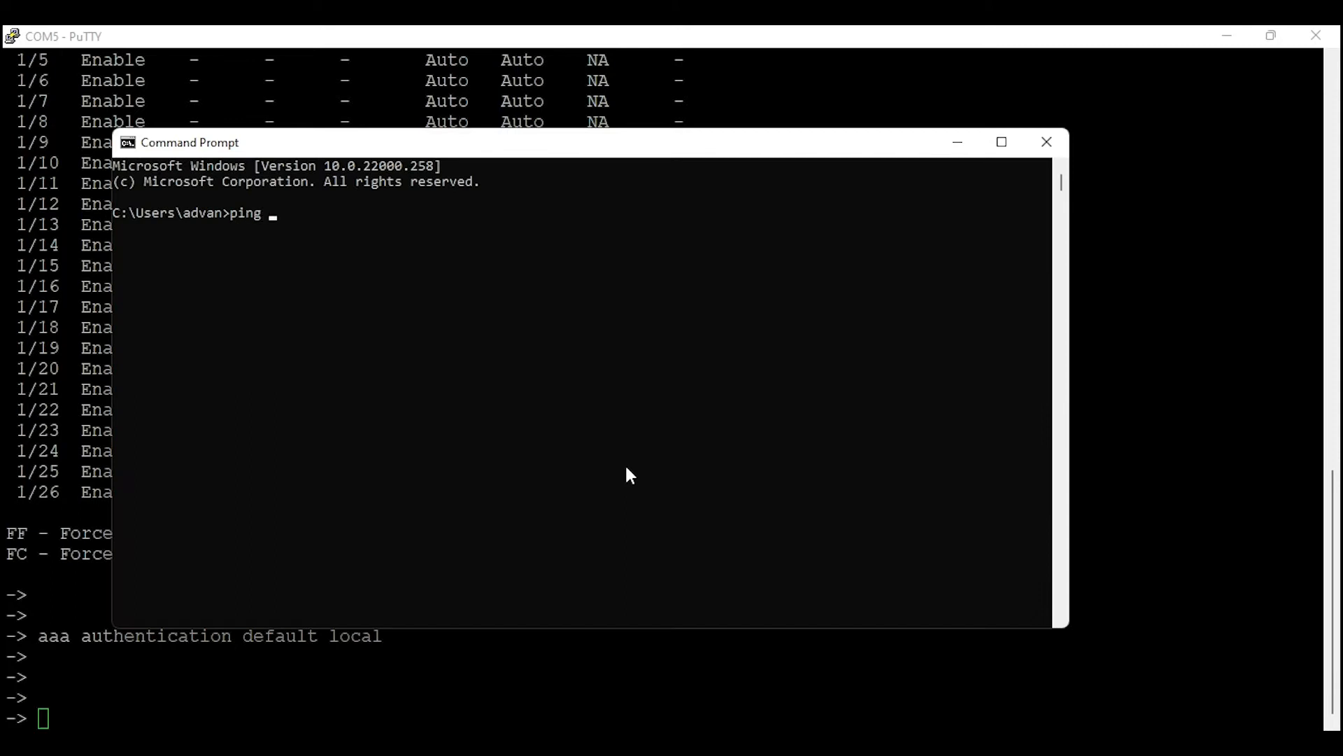
pyautogui.write('192.168.1.100')
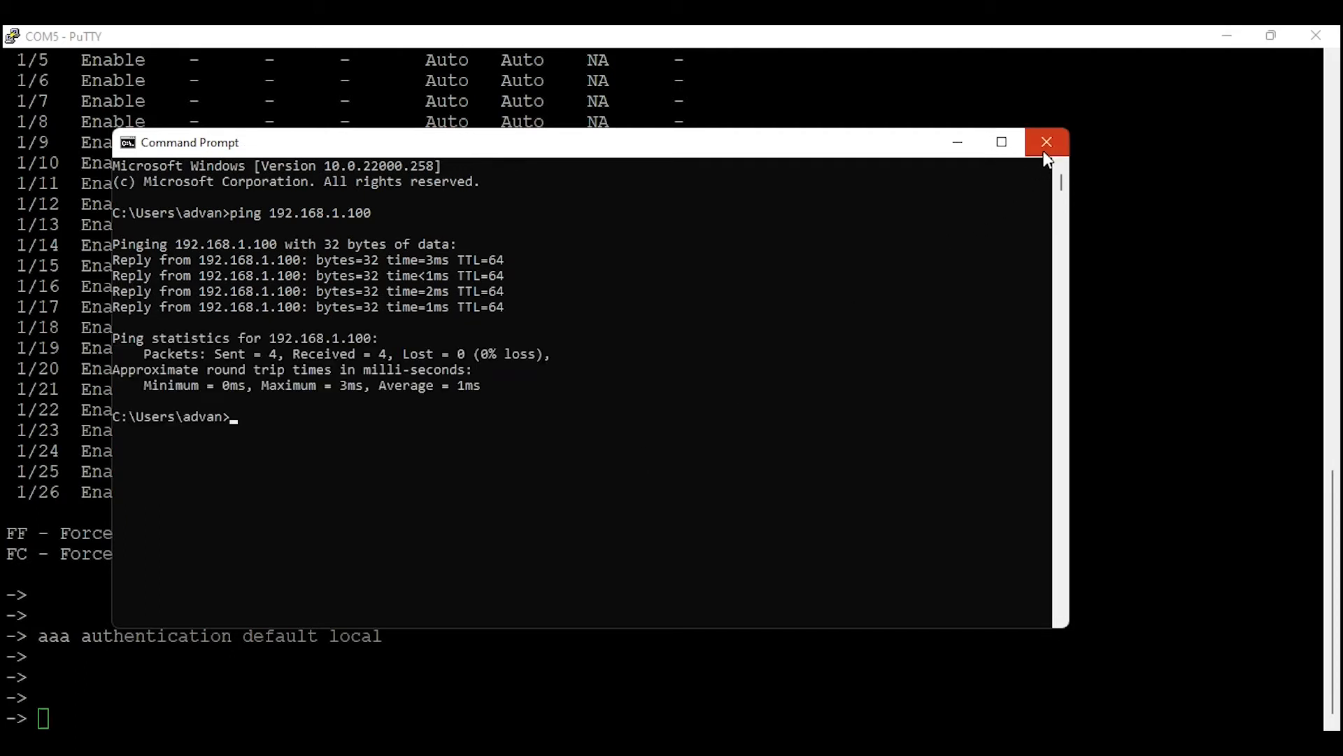
pyautogui.moveTo(982, 145)
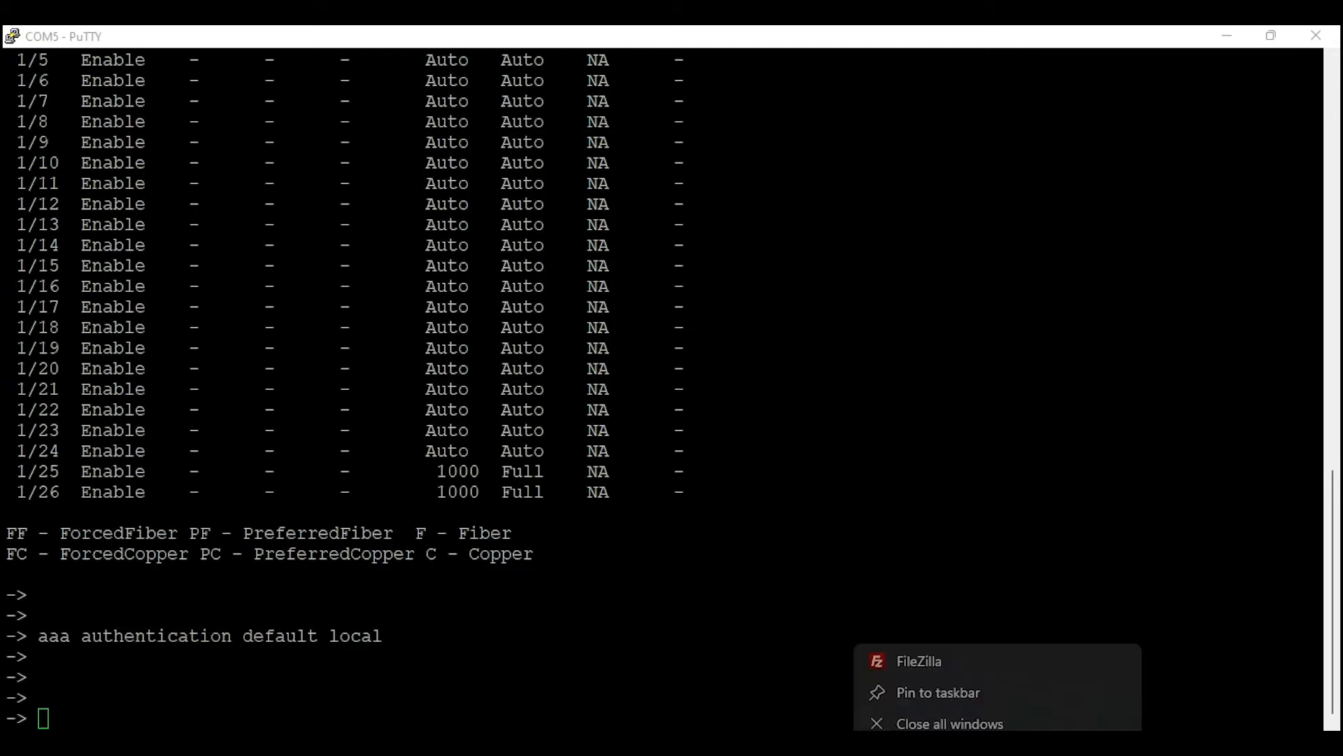
# Launch FileZilla, open the local Switch Backup folder and quickconnect to 192.168.1.100 as admin
pyautogui.click(918, 661)
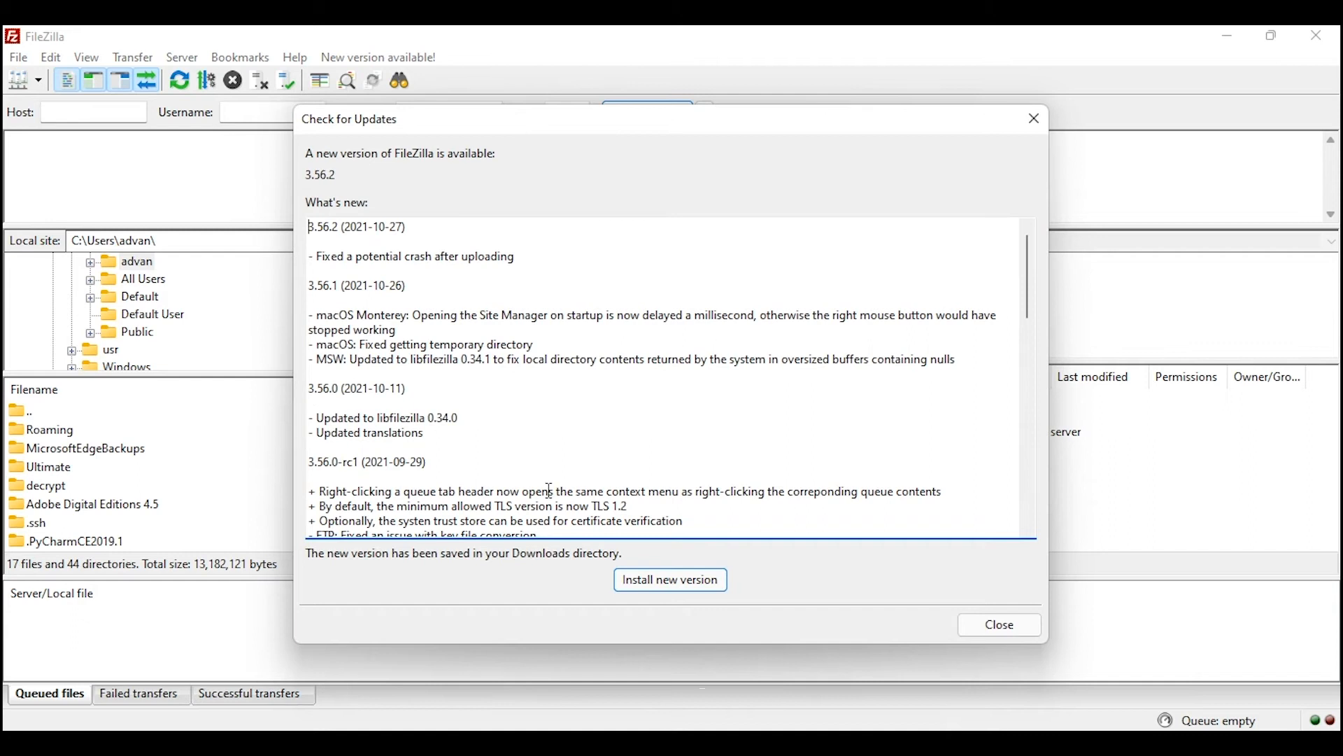
pyautogui.click(998, 624)
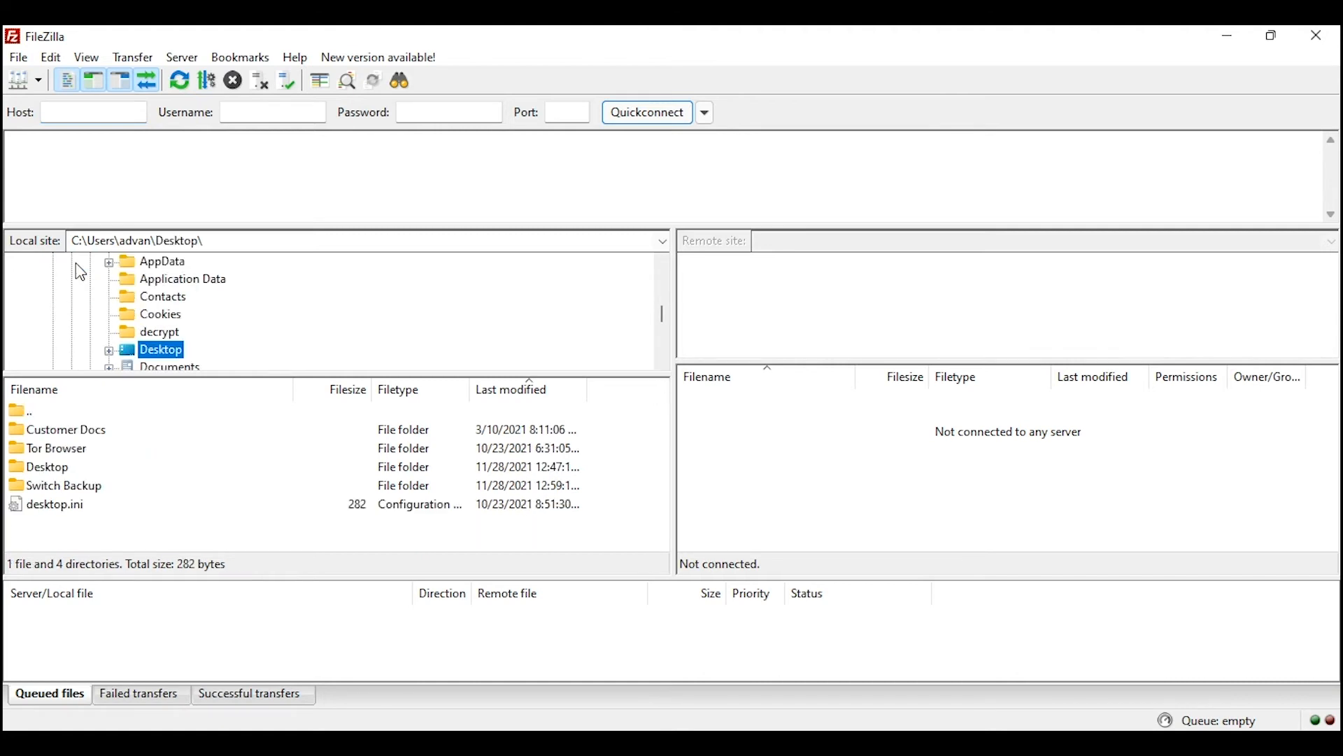
pyautogui.doubleClick(68, 485)
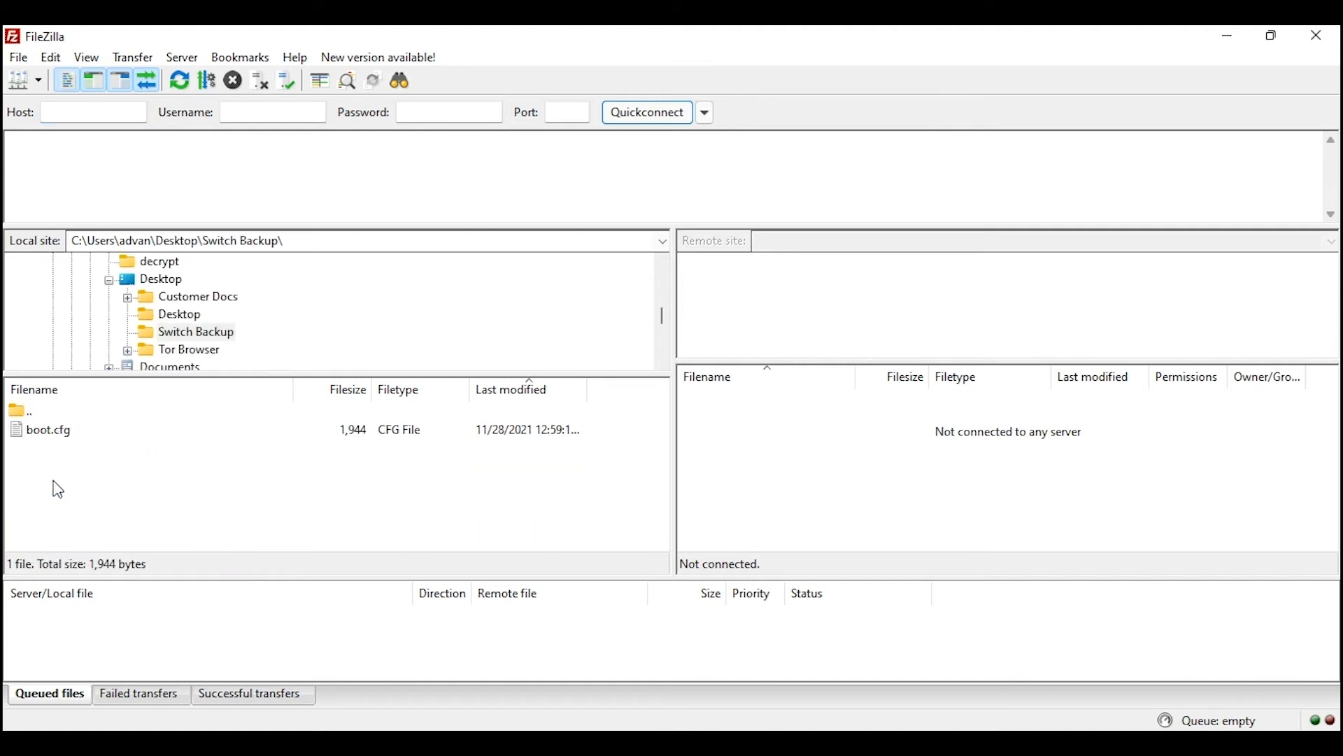
pyautogui.write('192.168.1.100')
pyautogui.click(273, 112)
pyautogui.write('admin')
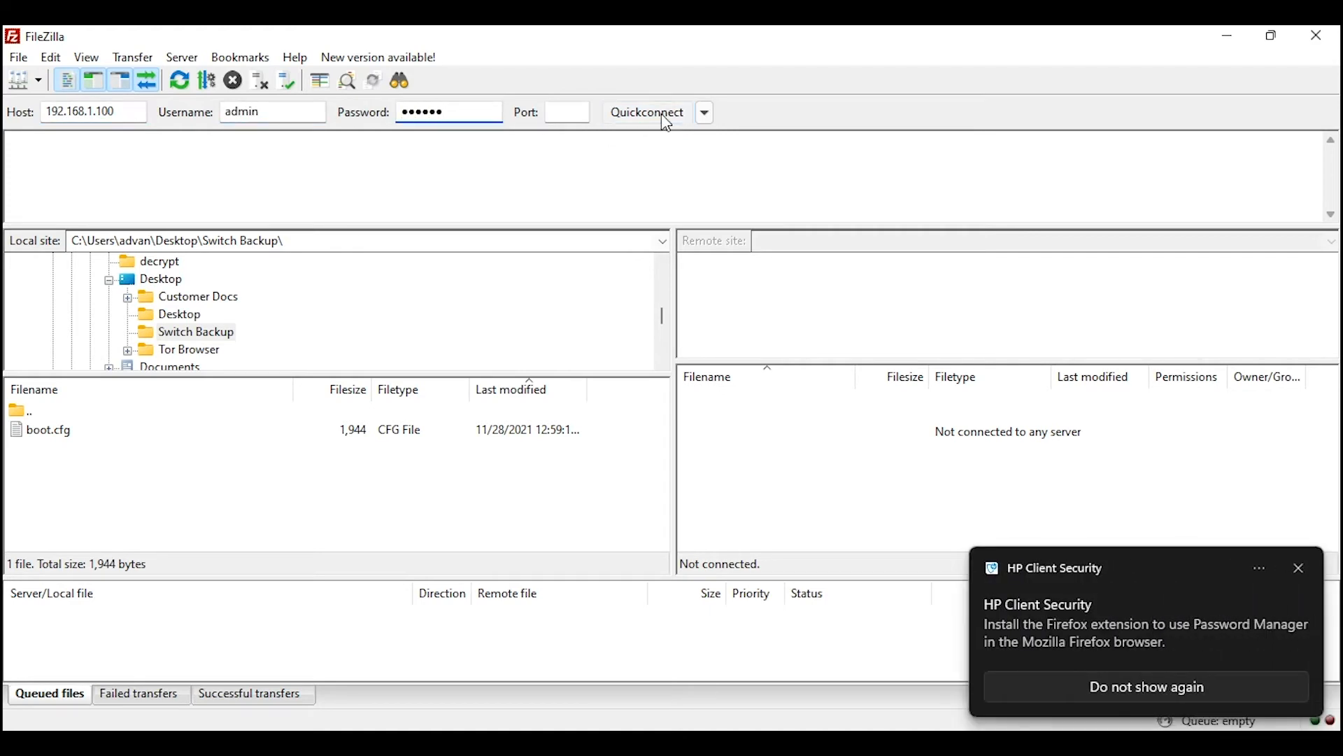
pyautogui.click(646, 112)
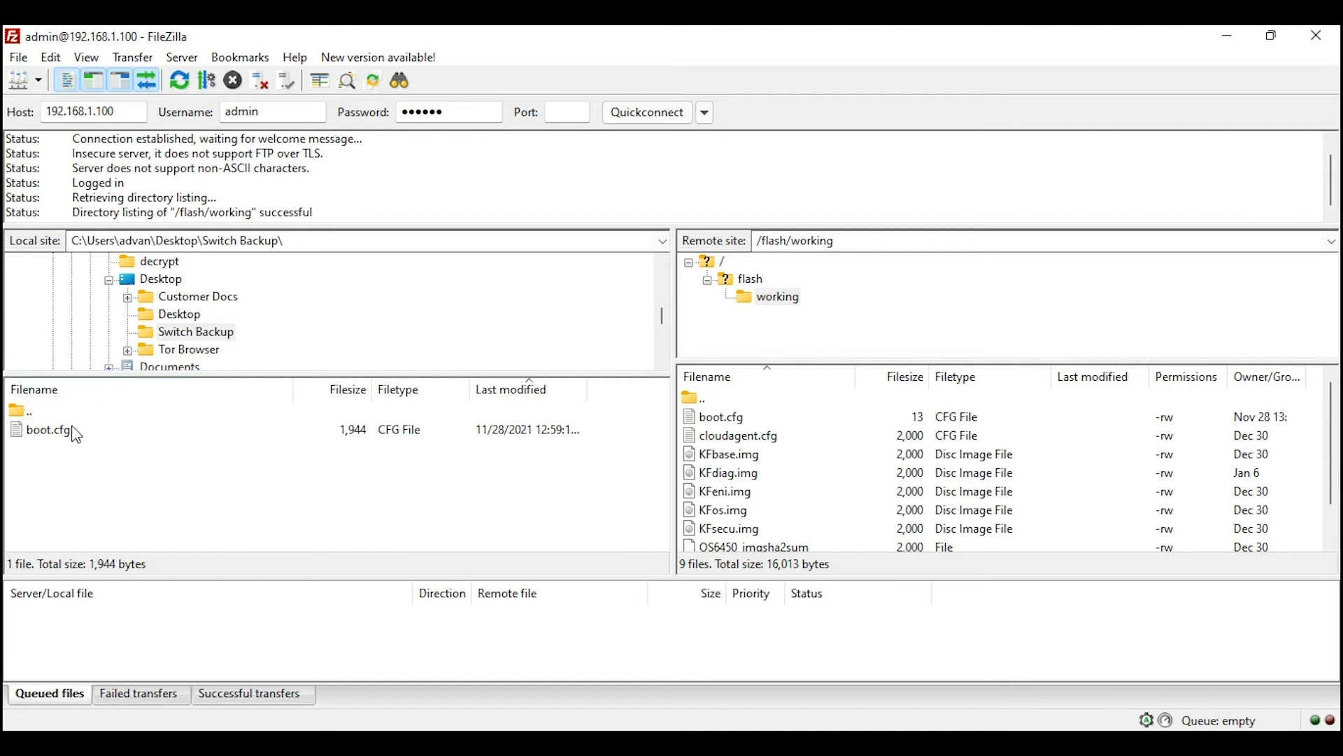
# Upload the backup boot.cfg to /flash/working, overwriting the existing 13-byte boot.cfg
pyautogui.click(49, 429)
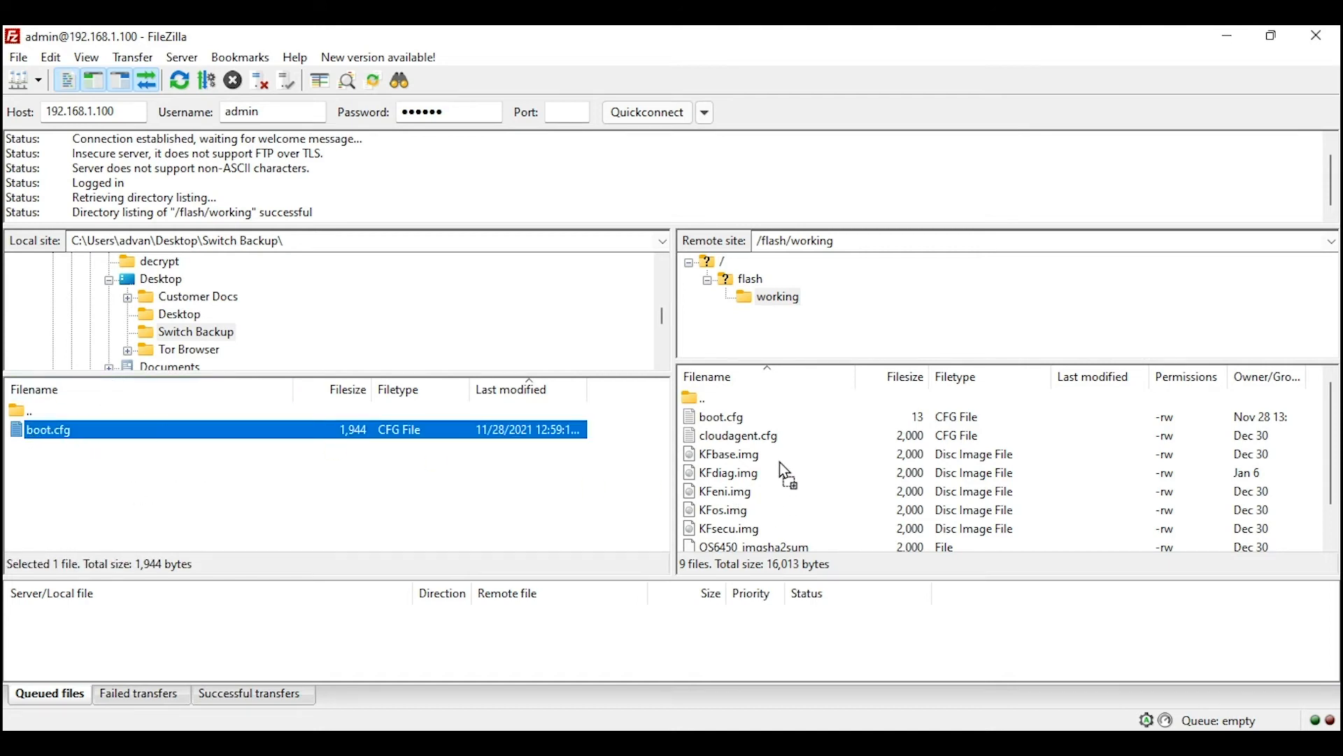
pyautogui.doubleClick(49, 429)
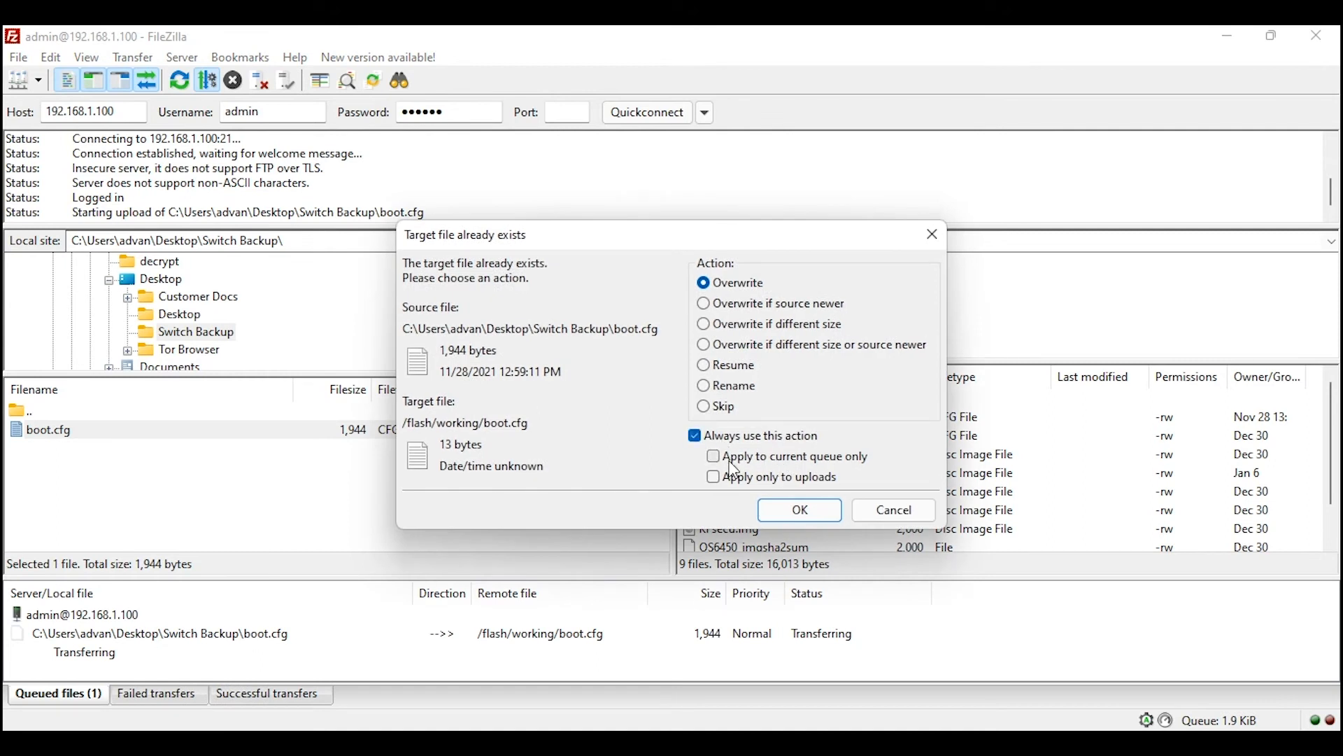
pyautogui.click(798, 510)
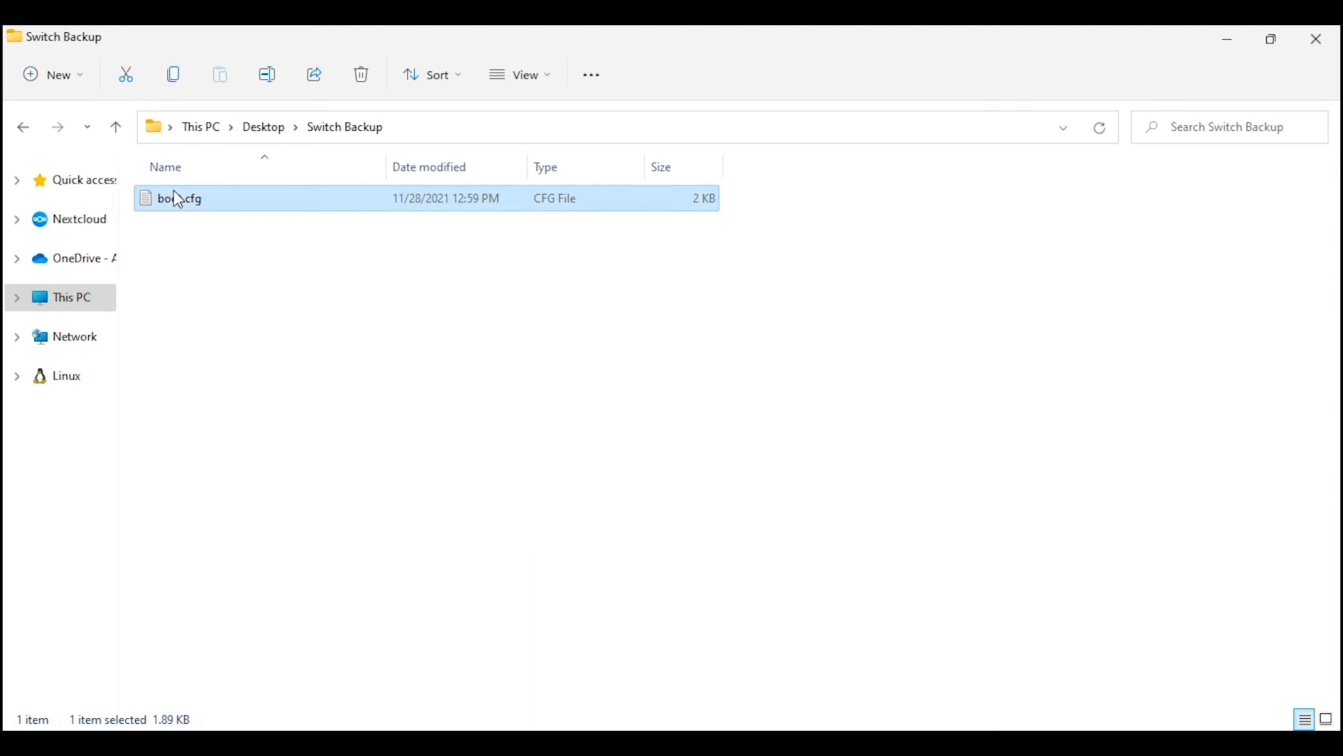
# Review the backup boot.cfg in Notepad, highlighting the vlan 2 Voice and ip interface lines
pyautogui.doubleClick(181, 197)
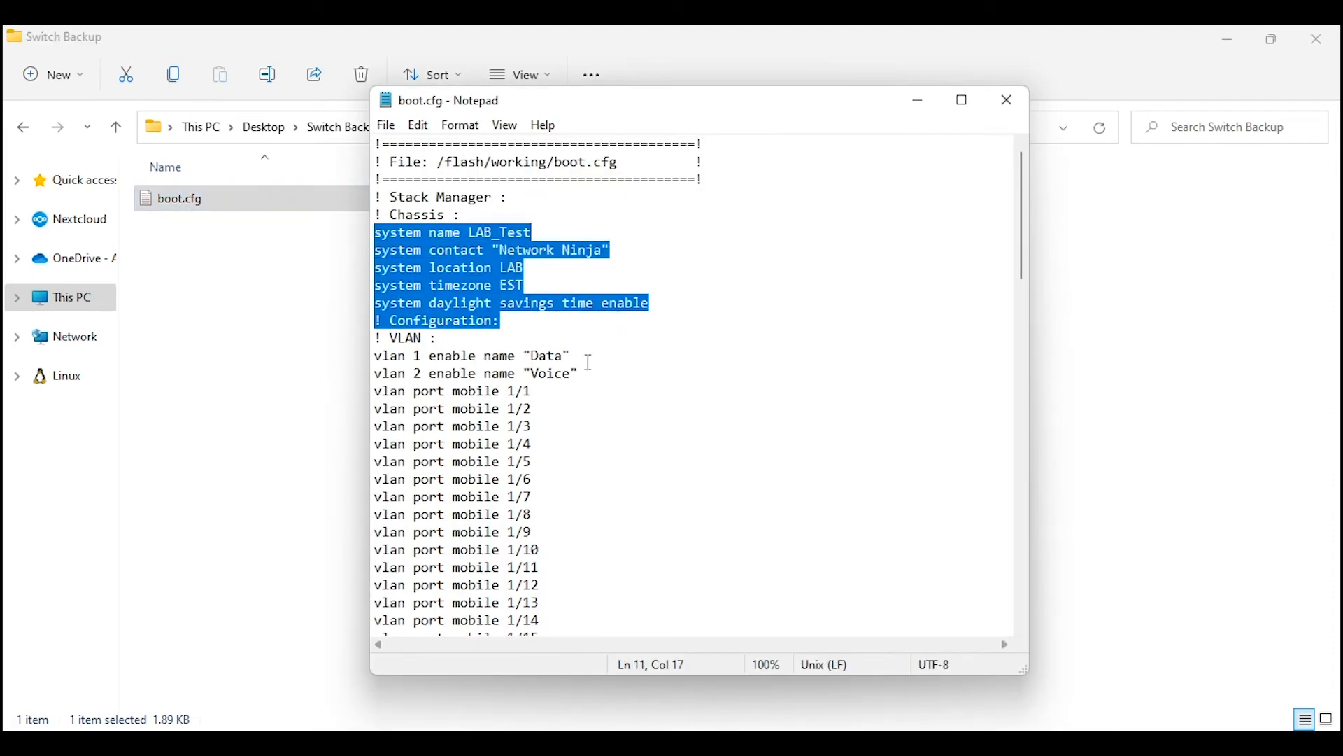
pyautogui.click(375, 373)
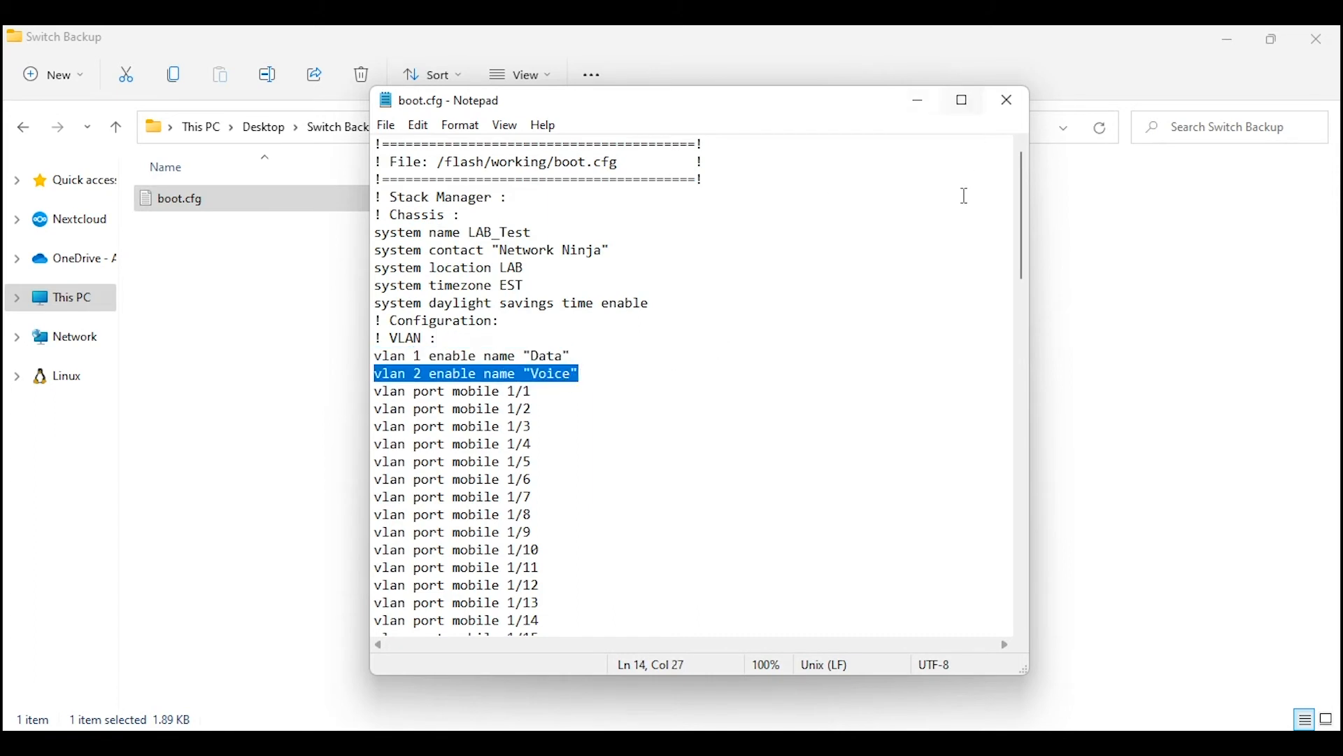
pyautogui.scroll(-3)
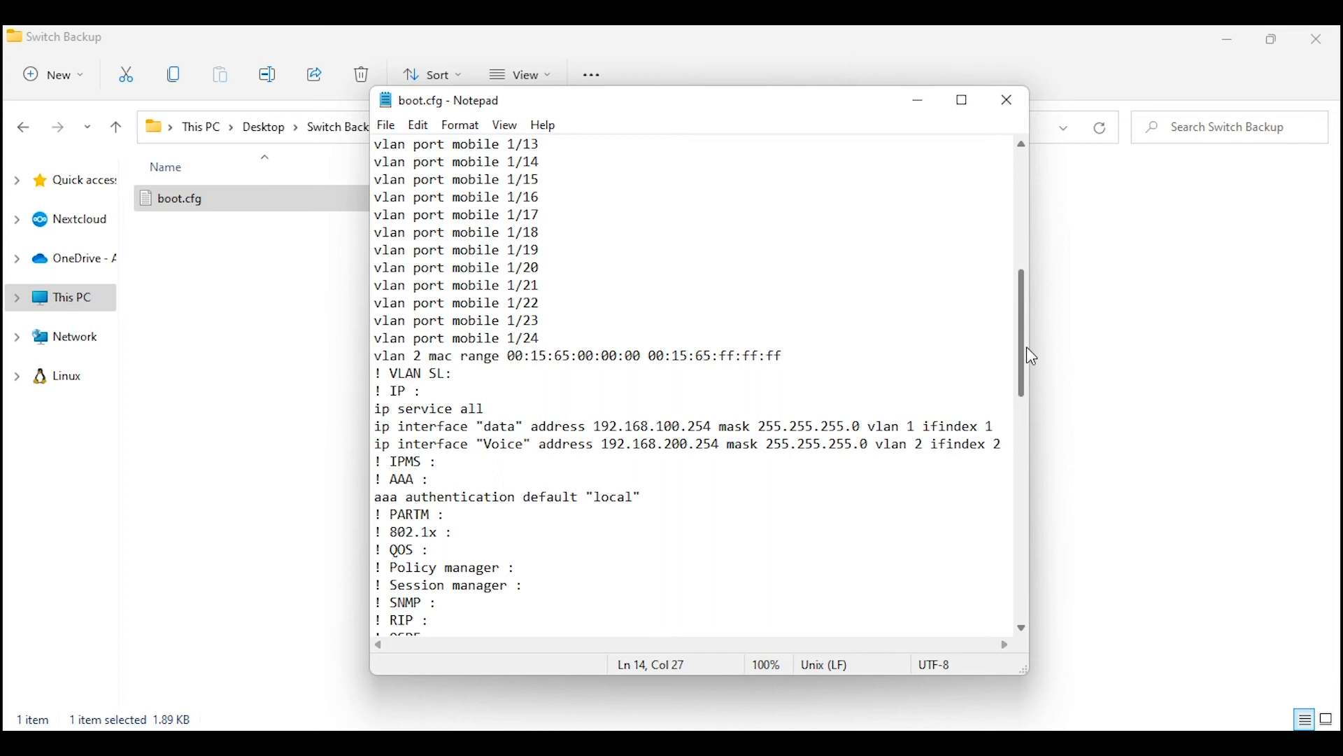
pyautogui.moveTo(593, 444); pyautogui.dragTo(704, 444)
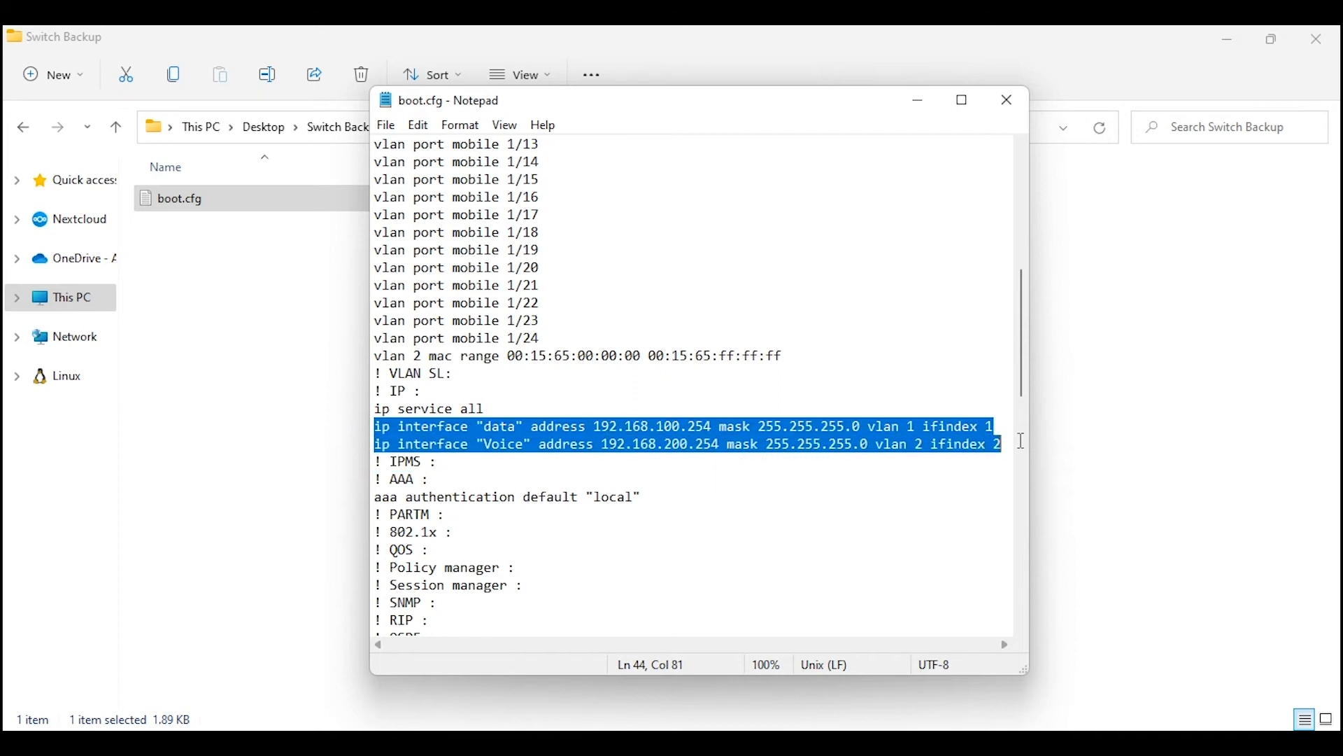
pyautogui.click(1006, 99)
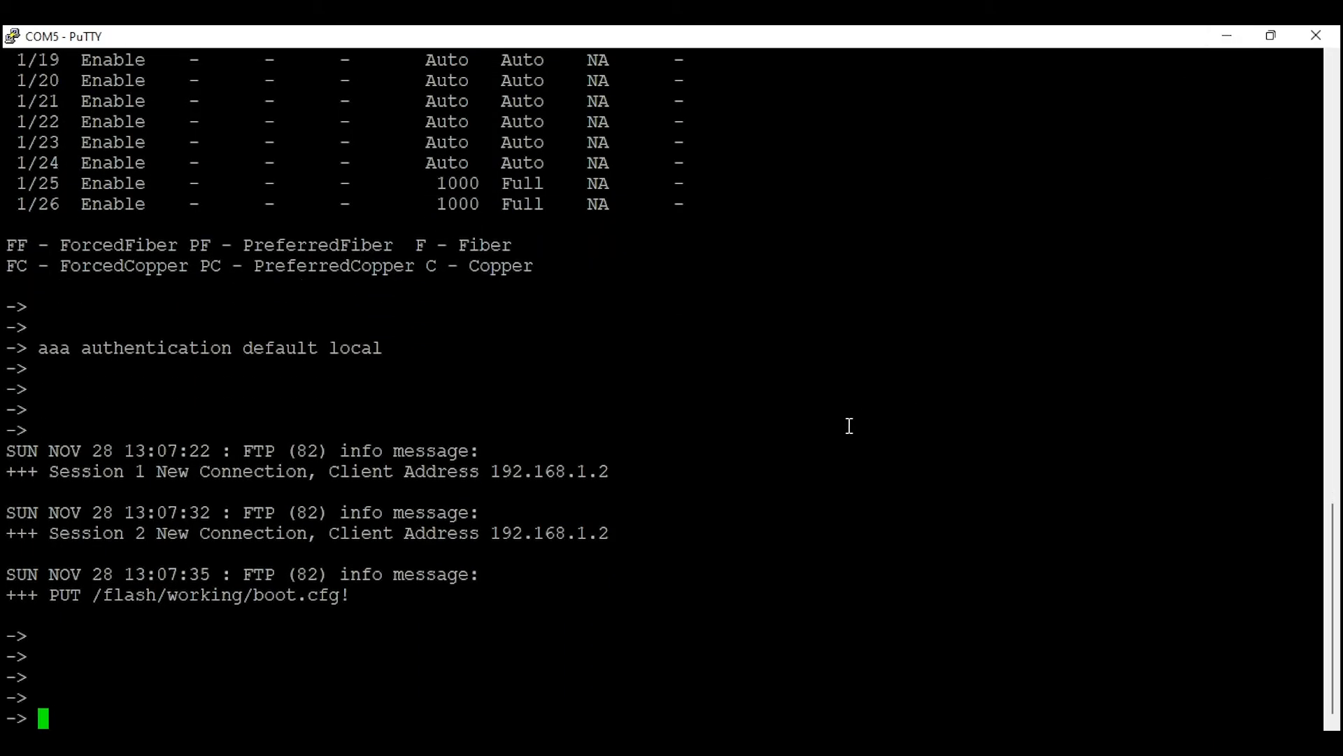
# List /flash/working, display boot.cfg with more, and run show running-directory
pyautogui.write('ls')
pyautogui.write('cd working')
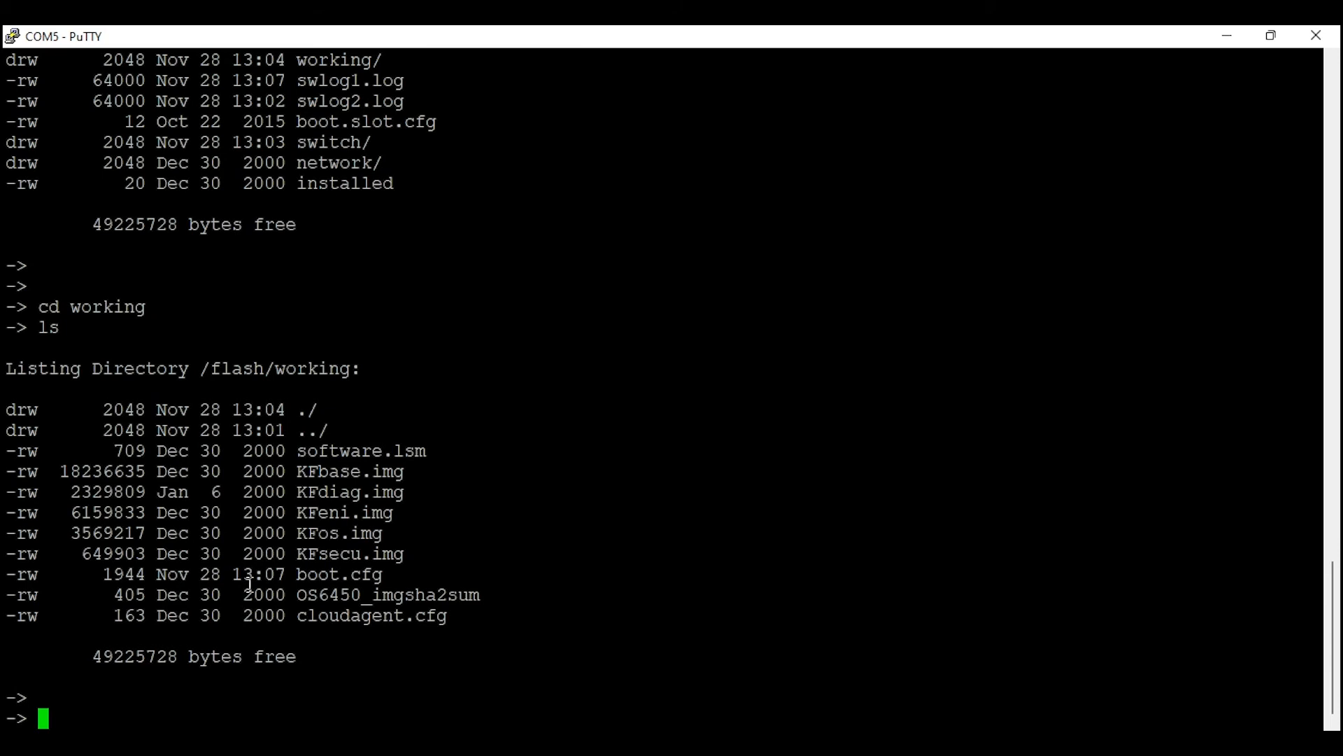
pyautogui.write('more')
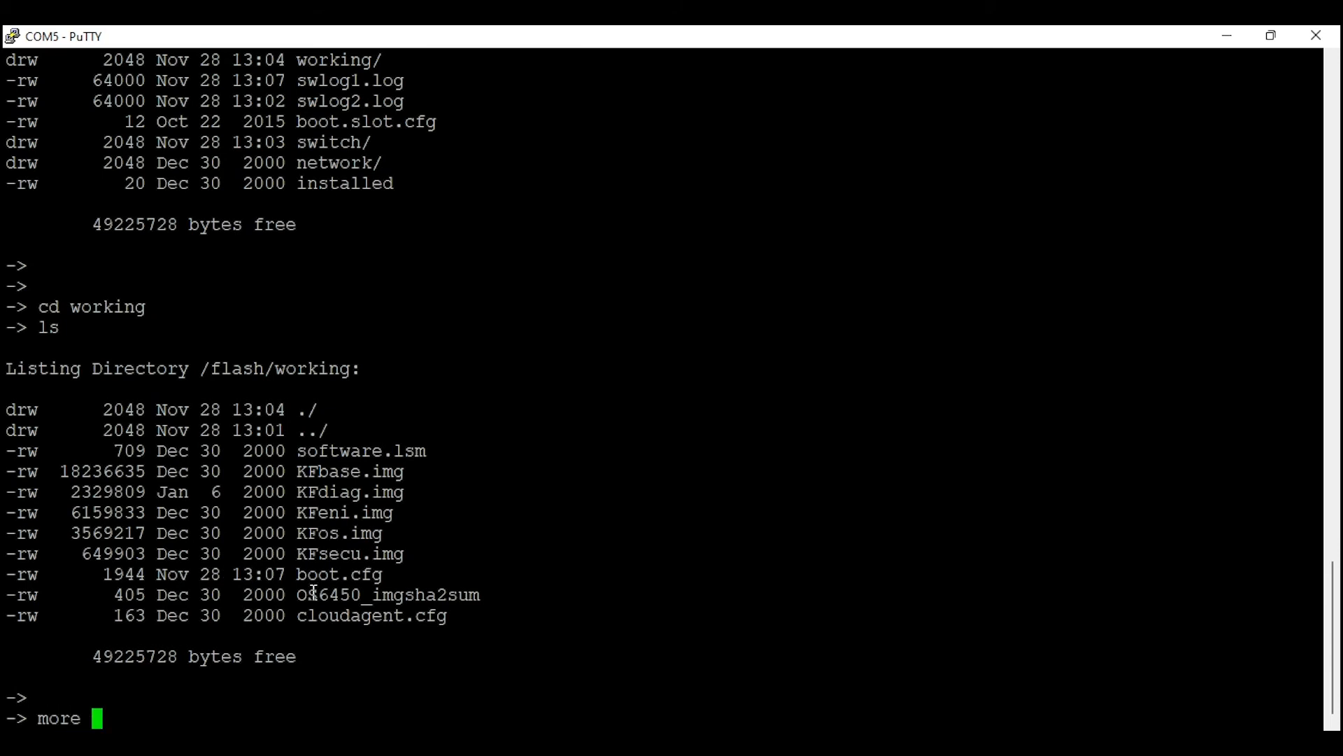
pyautogui.write('boot.c')
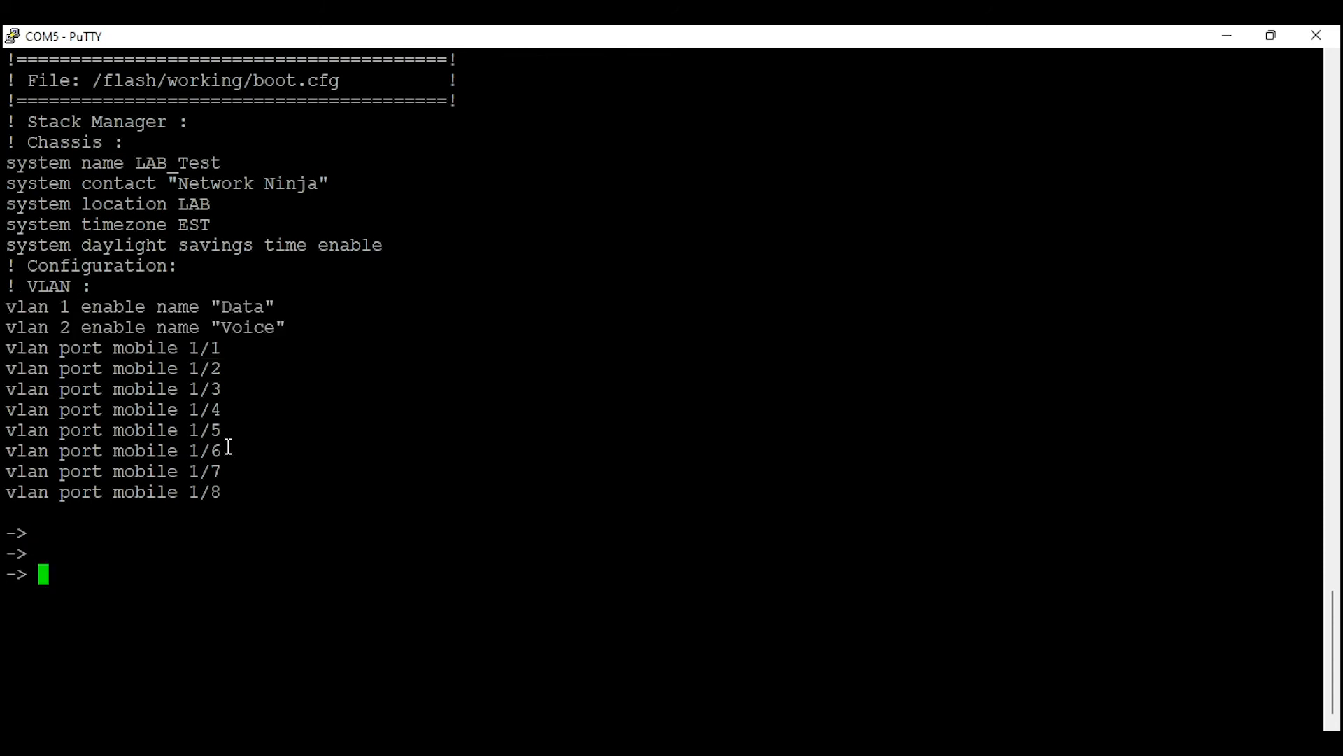
pyautogui.write('show running-directory')
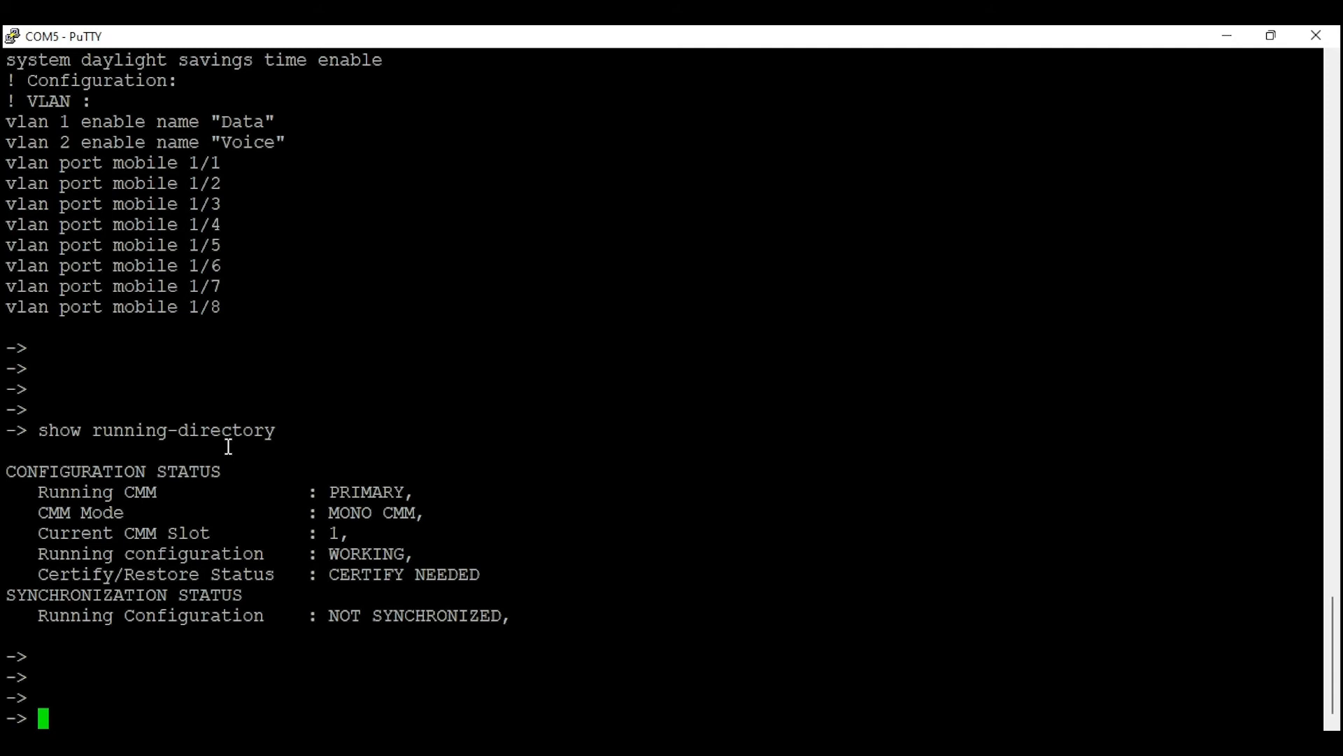
# Issue reload working no rollback-timeout and confirm to reboot the switch
pyautogui.write('reload owk')
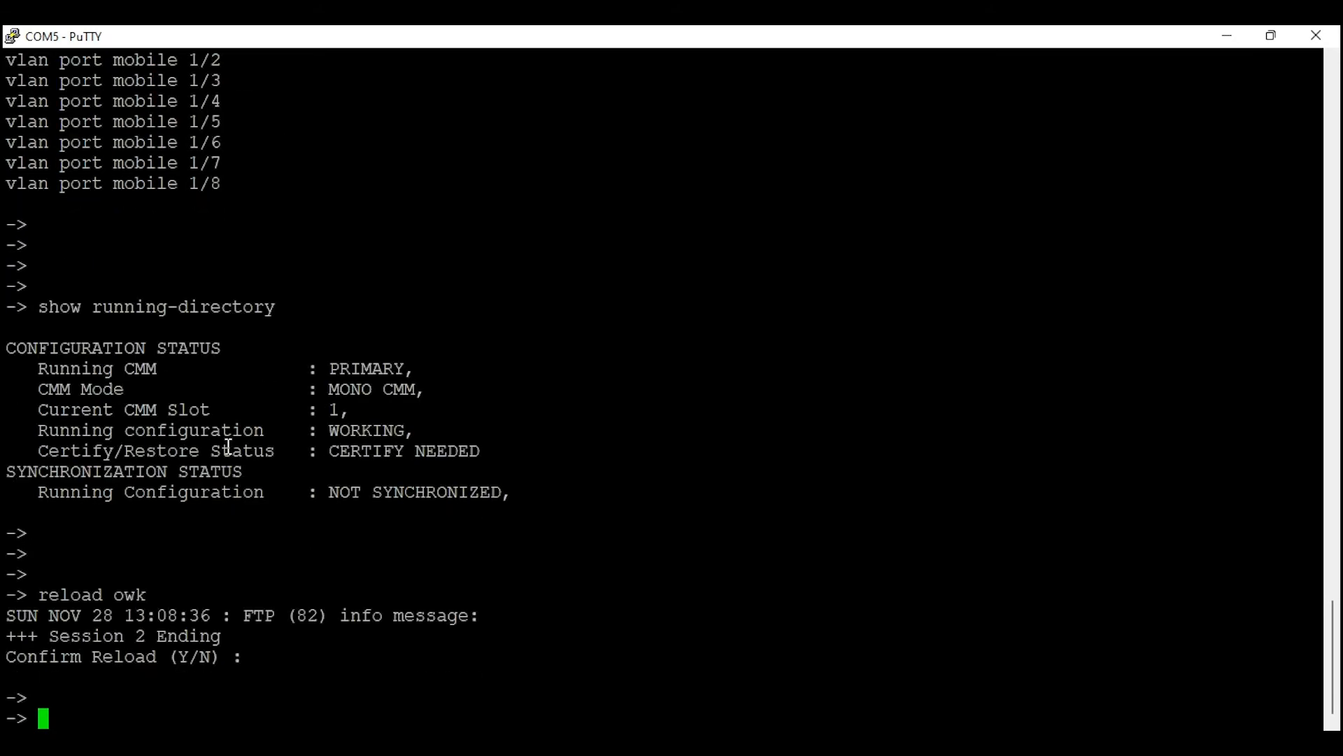
pyautogui.write('reload workin')
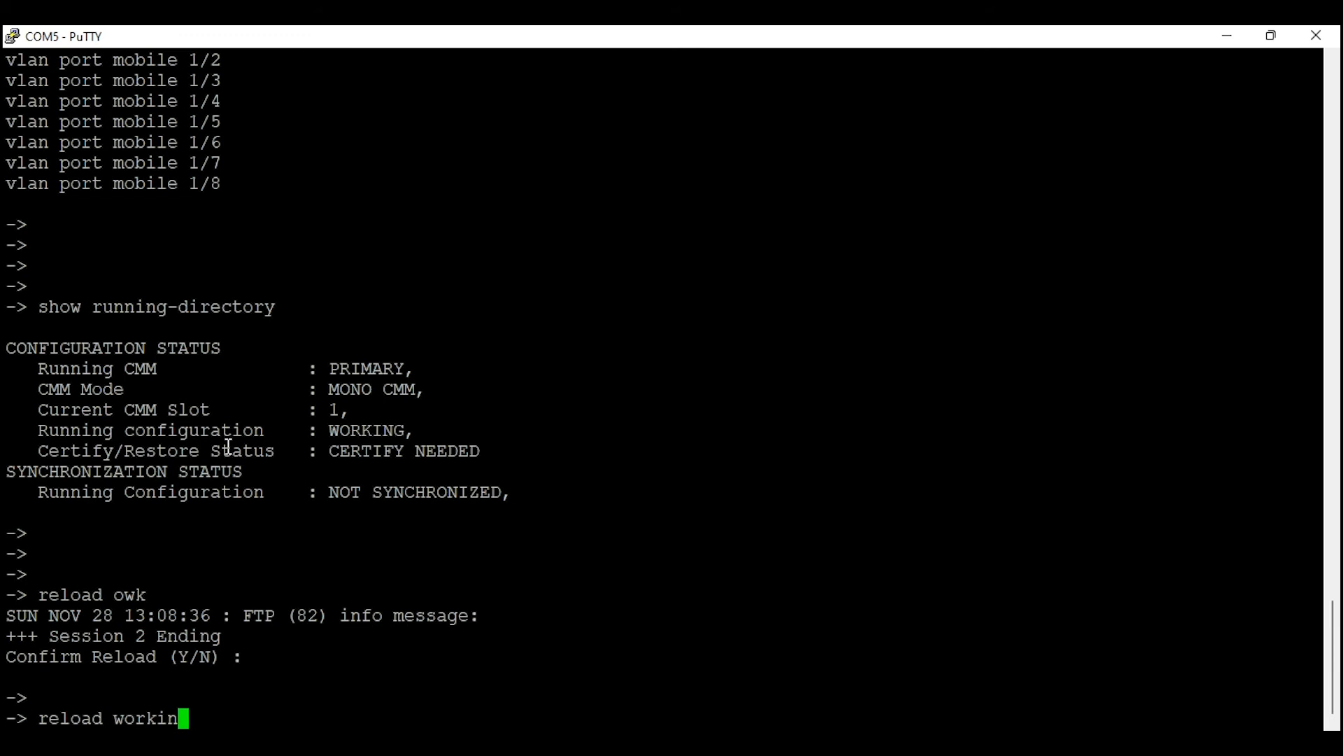
pyautogui.write('g')
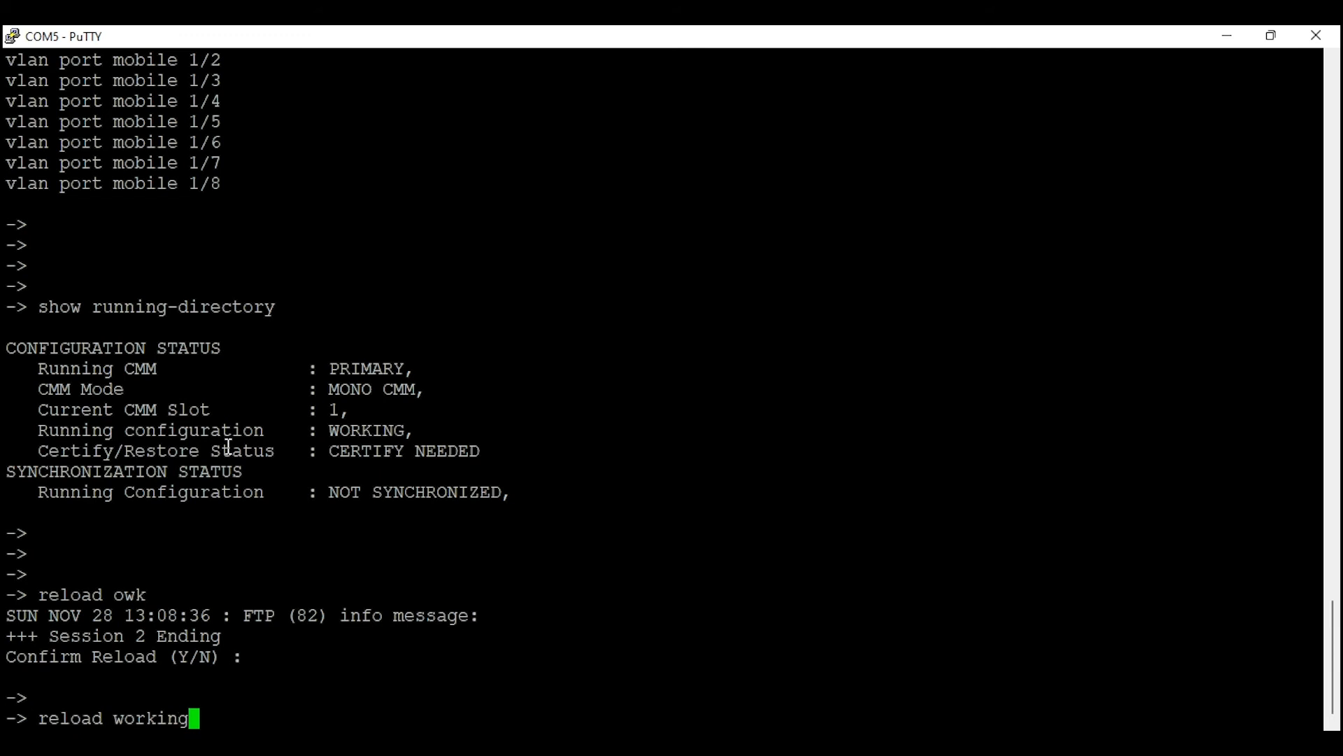
pyautogui.write('no rollback-timeout')
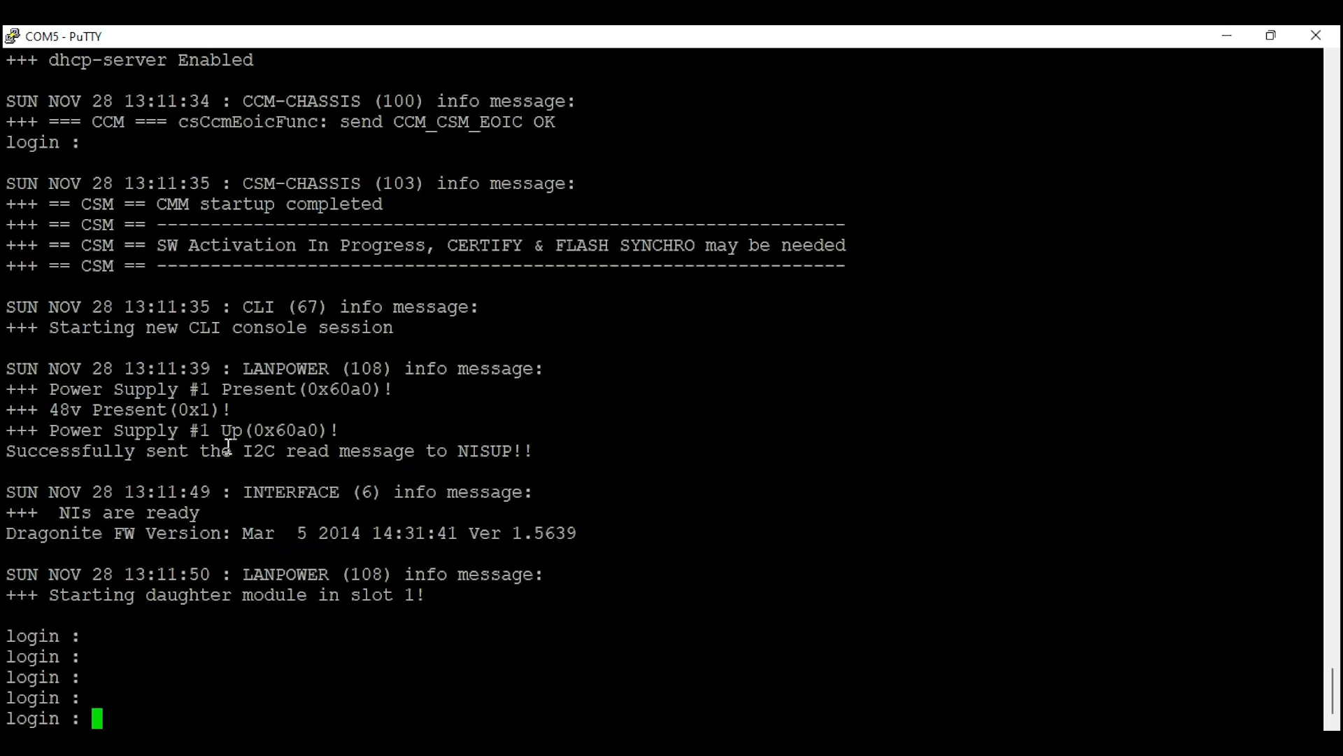
# Log in as admin and verify system name LAB_Test, the Data and Voice VLANs and their IP interfaces
pyautogui.write('admin')
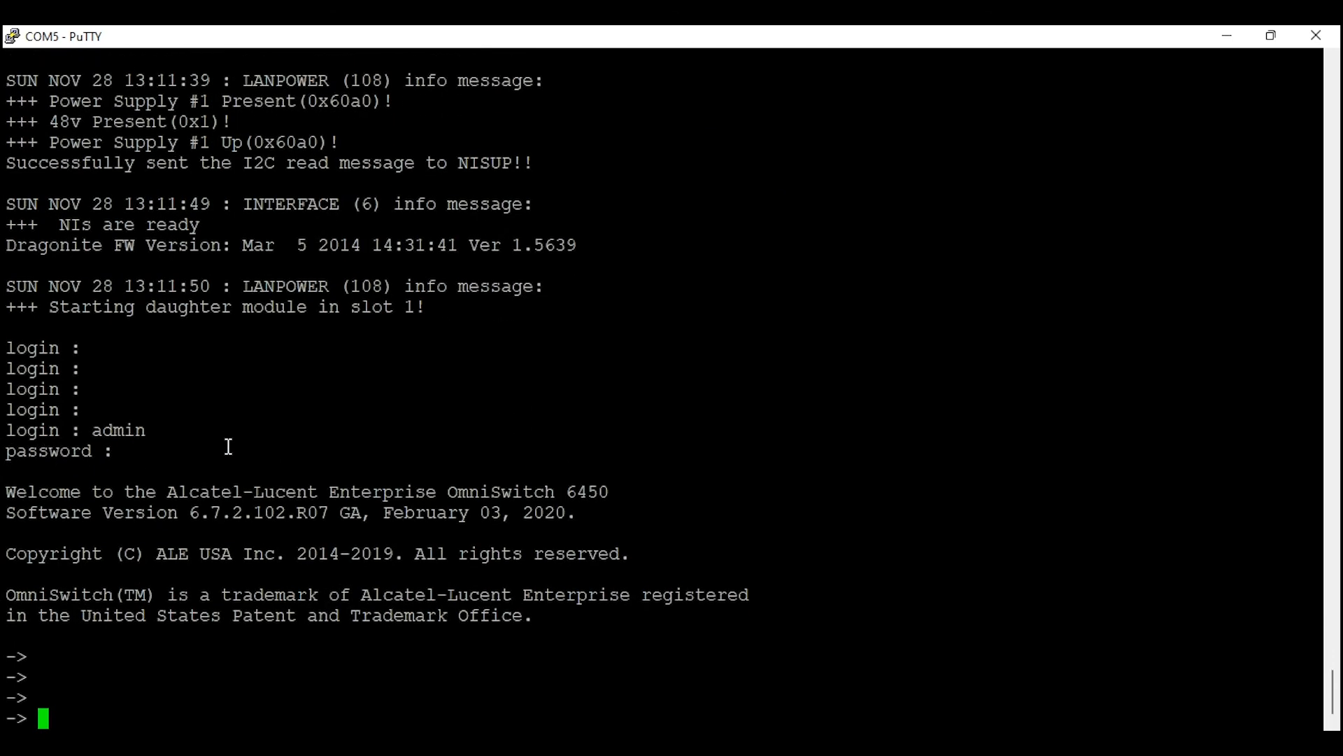
pyautogui.write('show system')
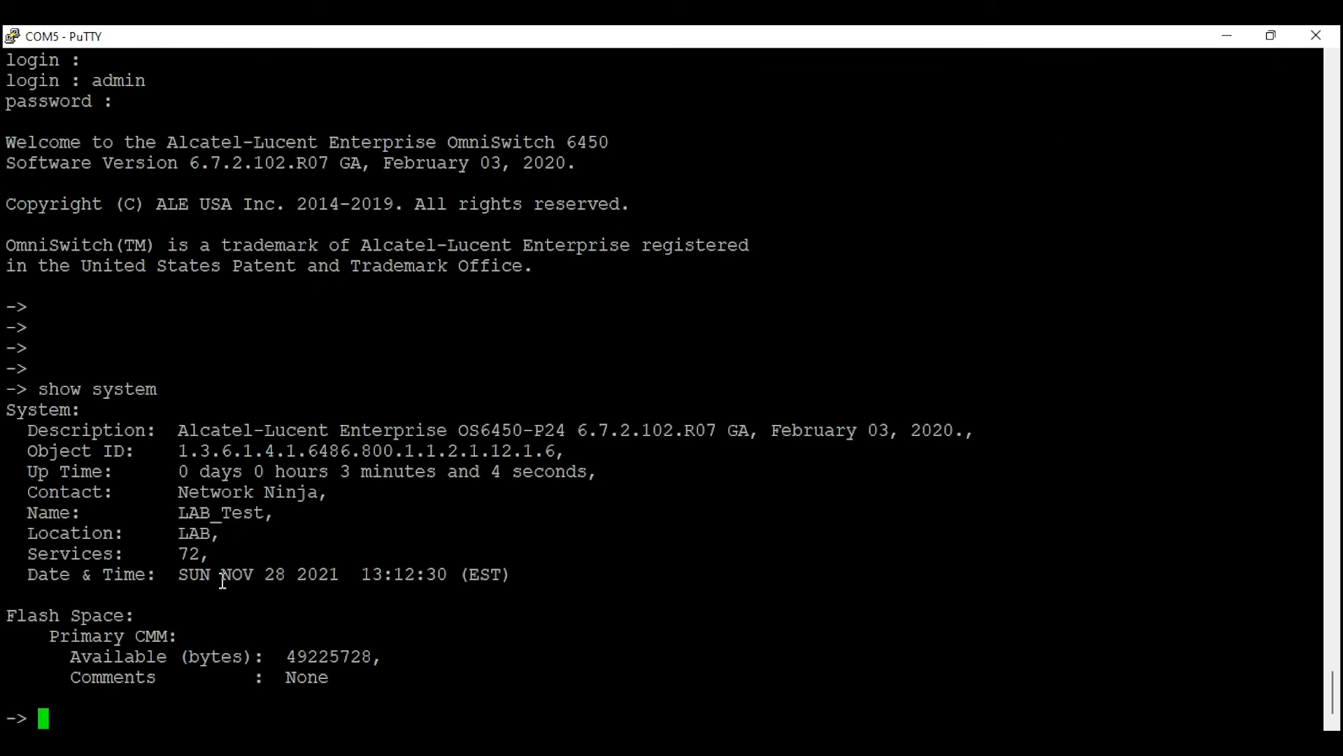
pyautogui.write('show vlan')
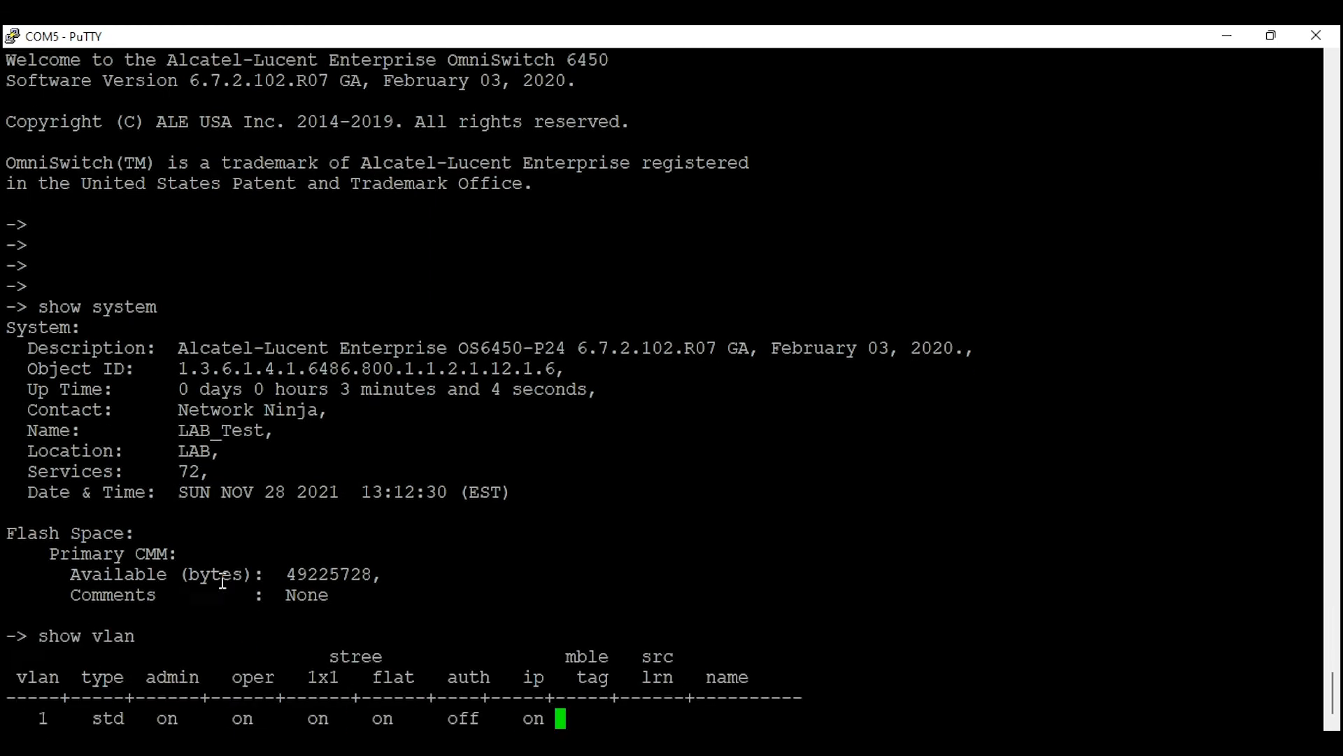
pyautogui.write('show ip interface')
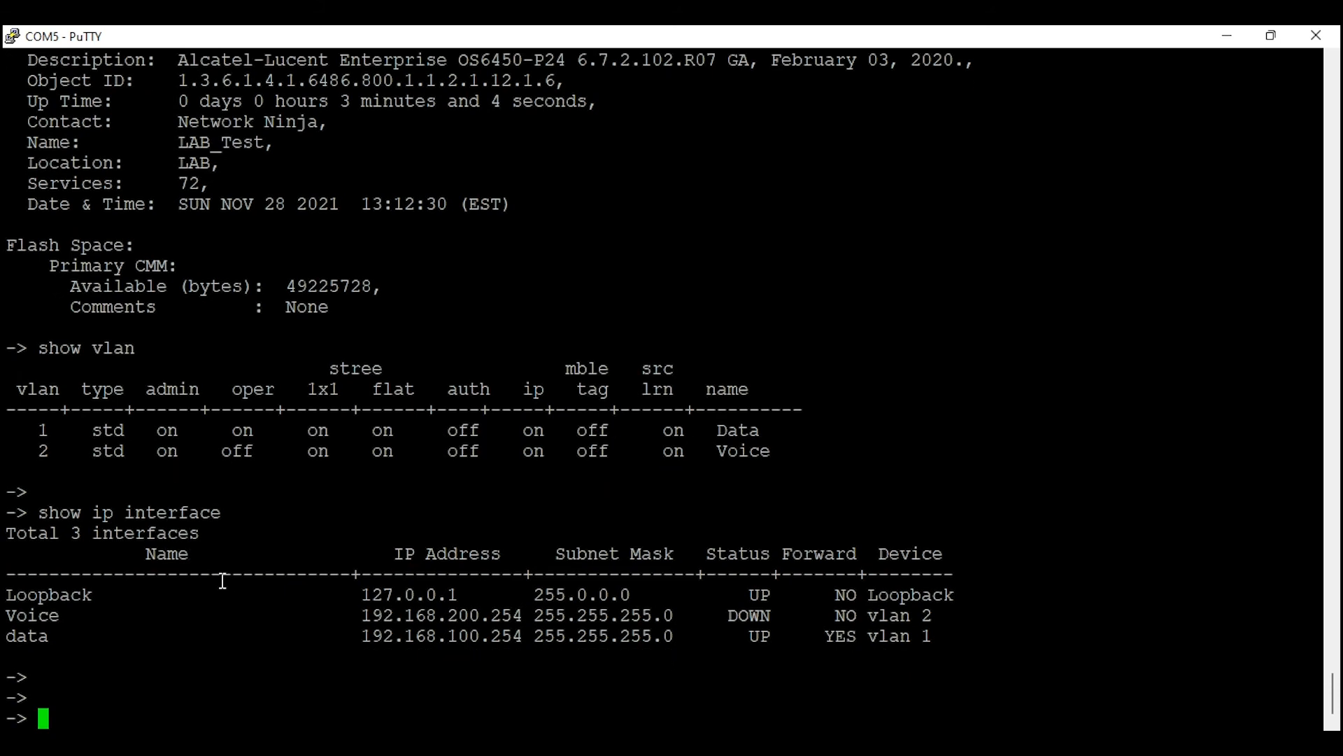
# Check show running-directory to see the configuration is now synchronized
pyautogui.write('show')
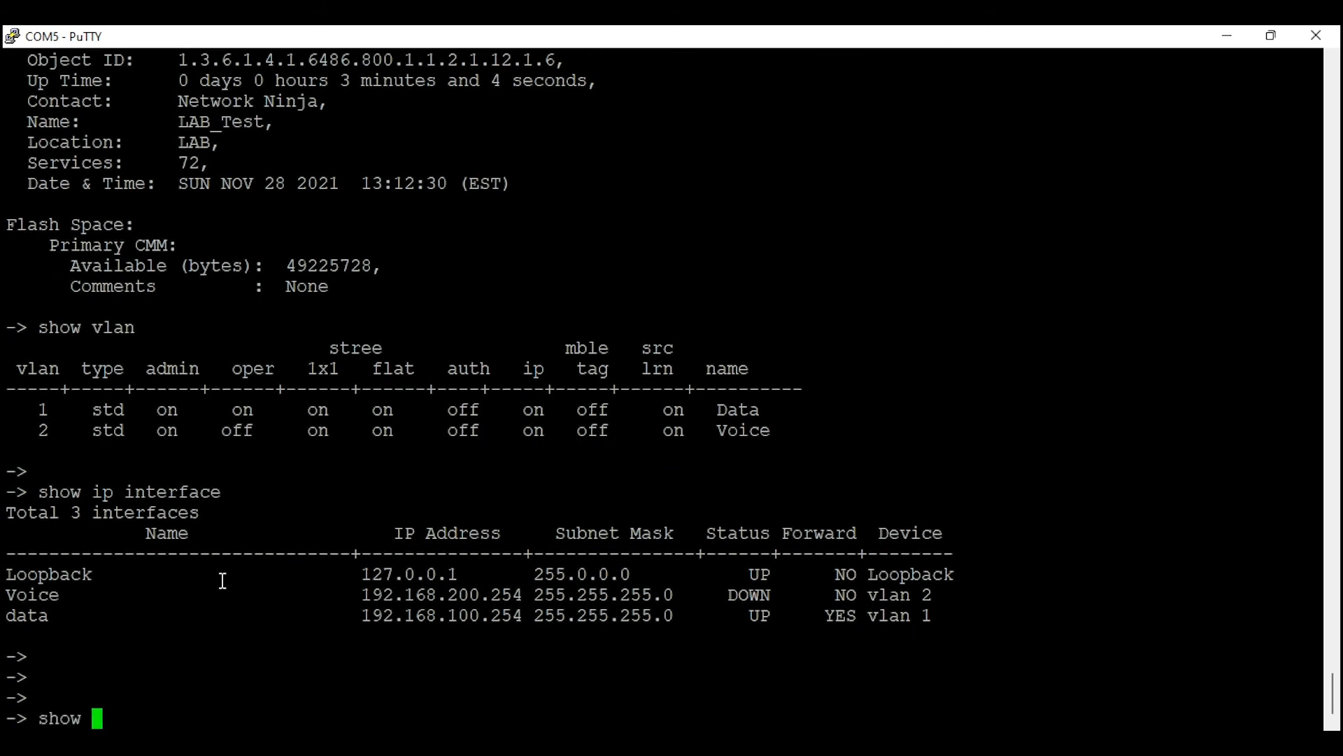
pyautogui.write('running-directory')
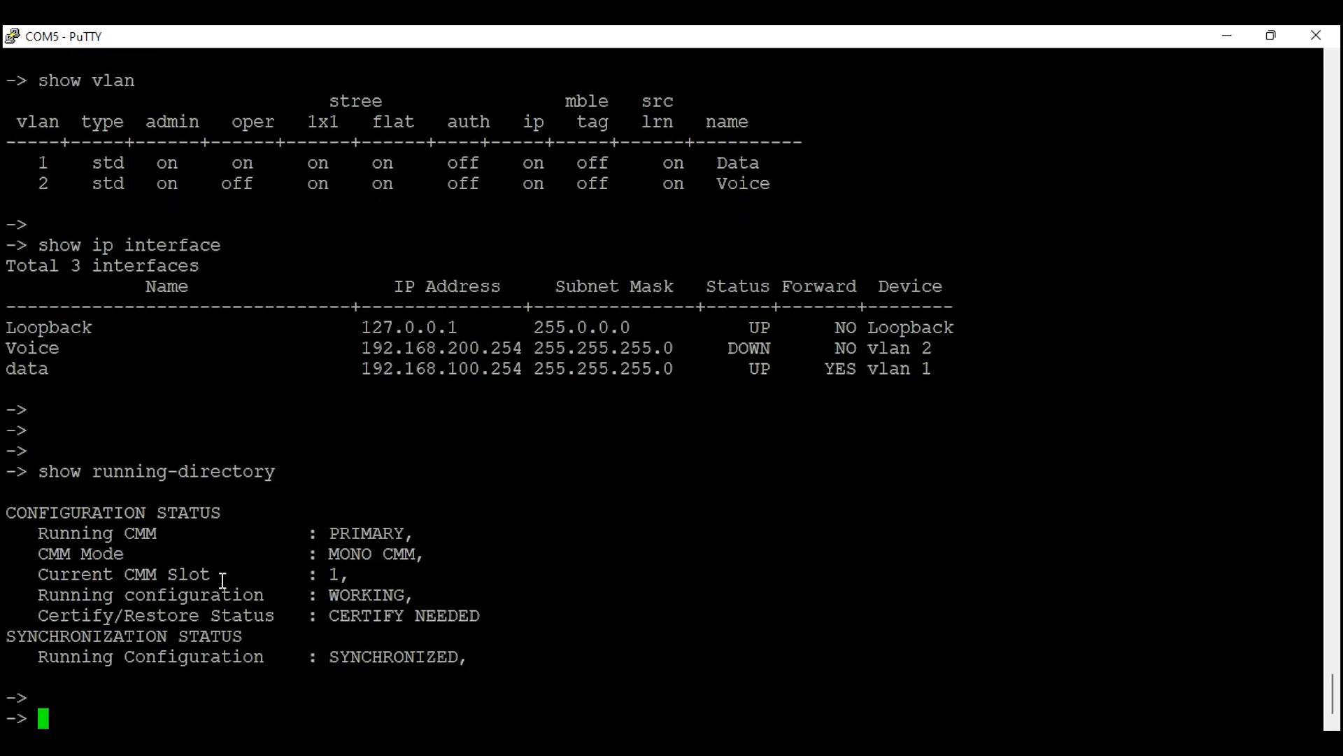
# Run write memory flash-synchro and confirm the switch reports CERTIFIED and SYNCHRONIZED
pyautogui.write('write memory flash-synchro')
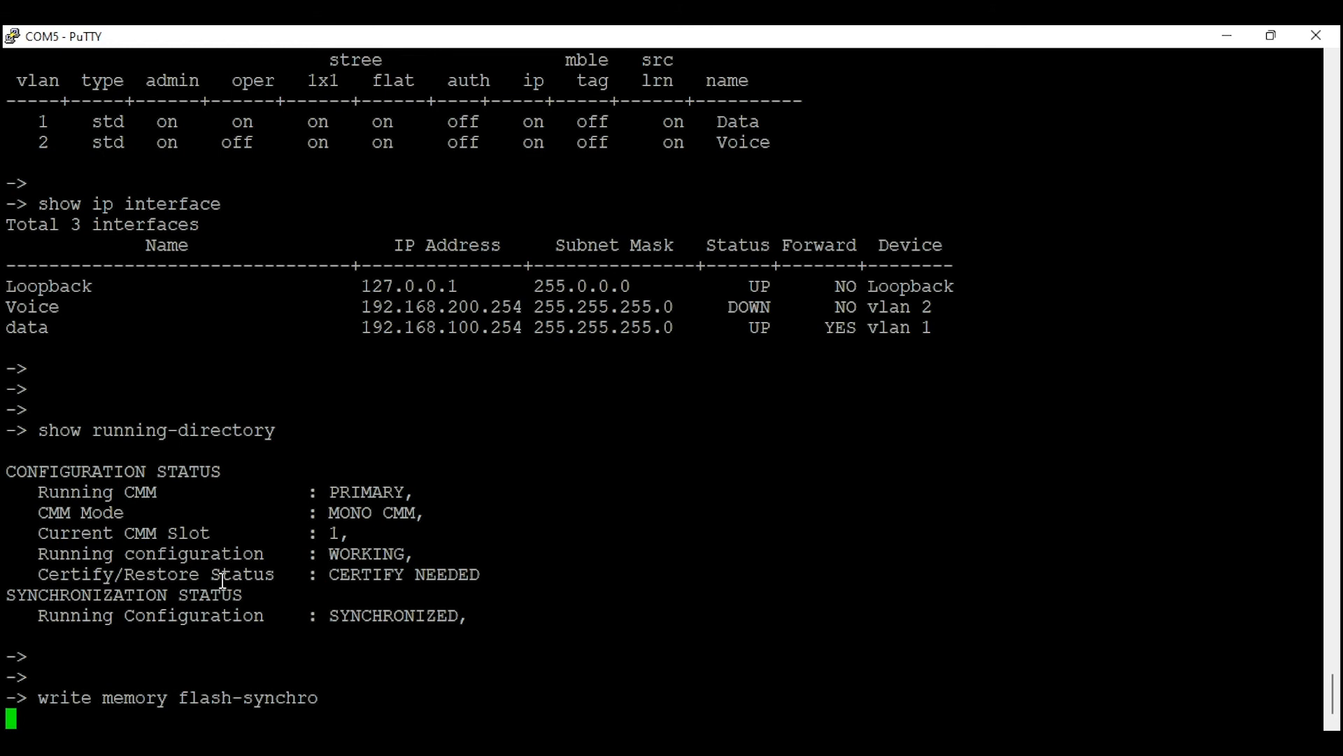
pyautogui.press('Return')
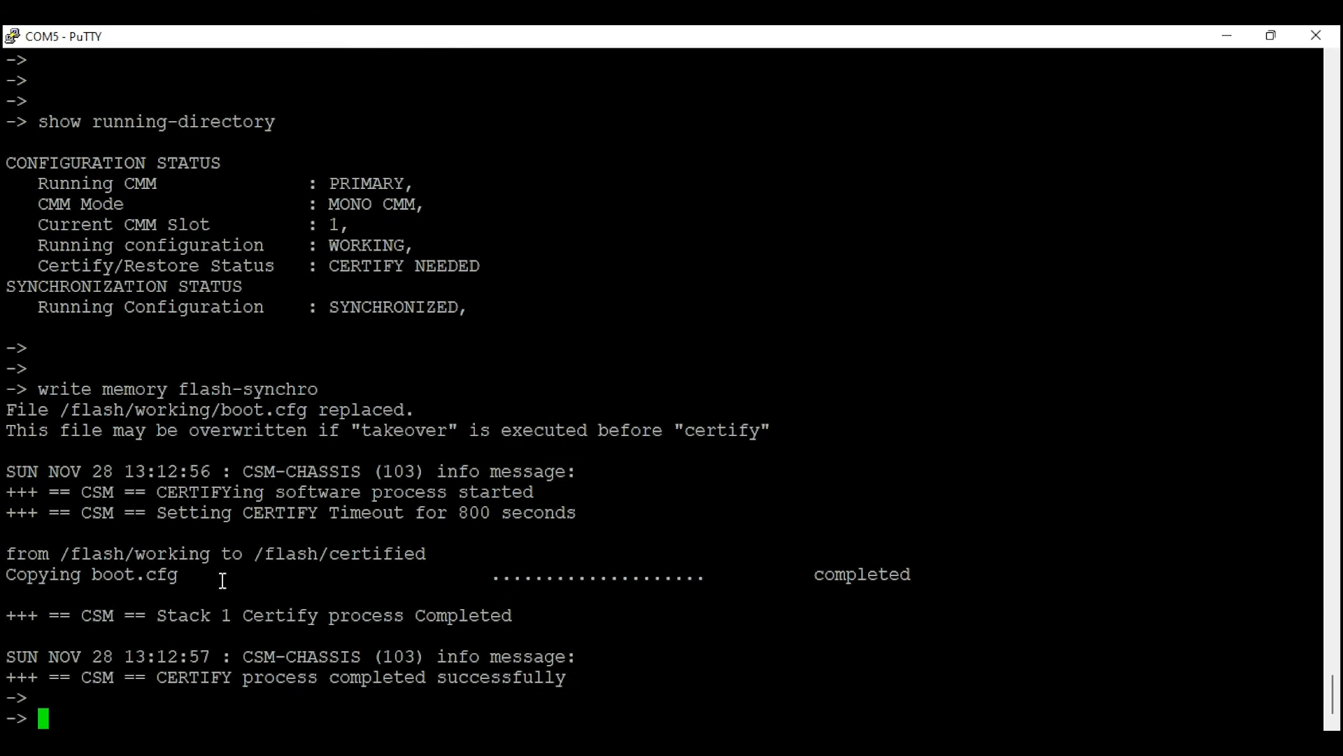
pyautogui.write('show running-directory')
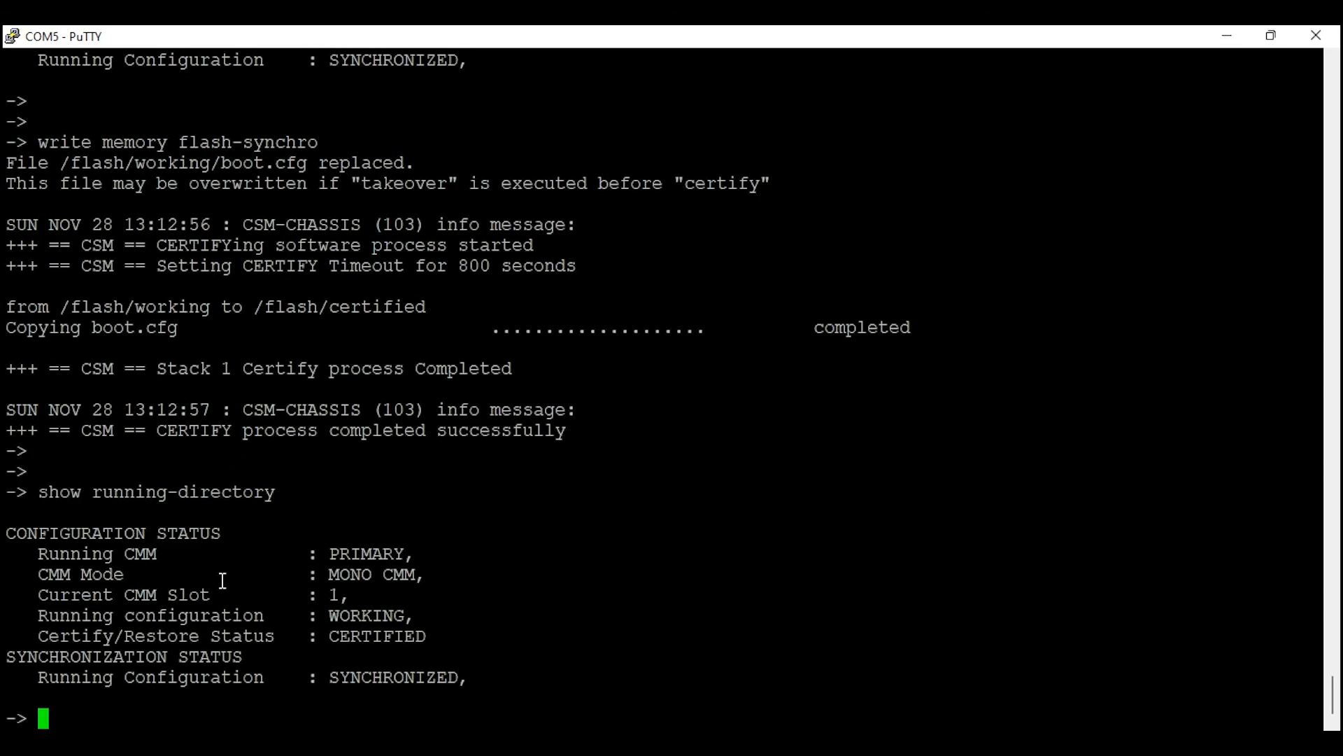